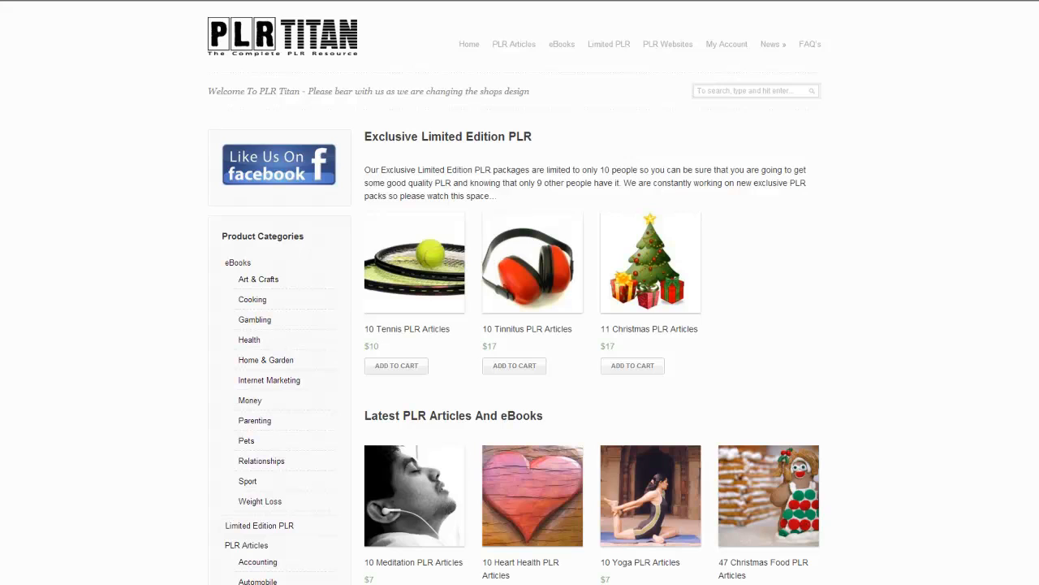
pyautogui.moveTo(561, 175)
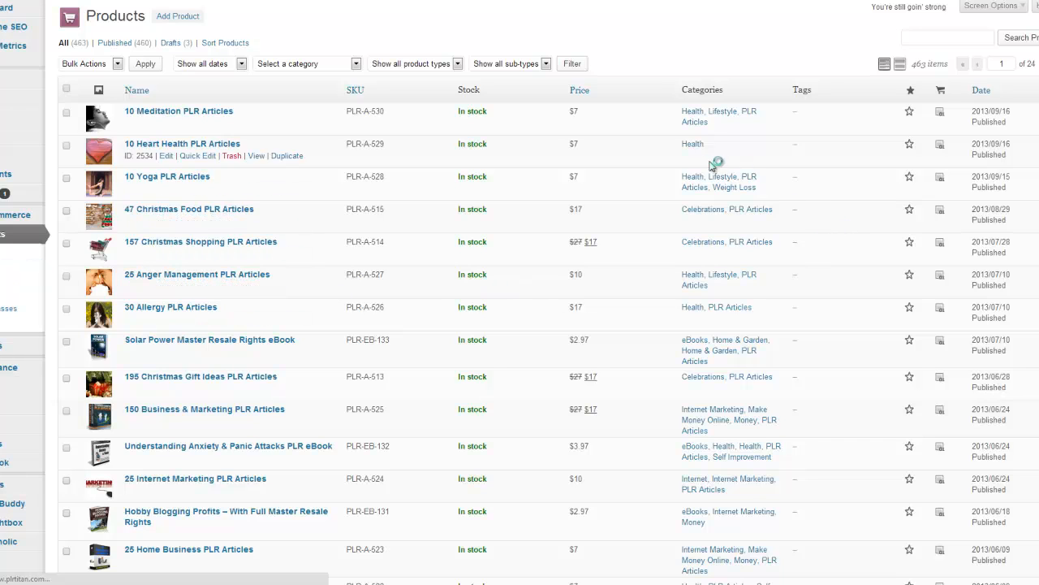
# - Start a new product and title it 'Test Video Product'
pyautogui.click(179, 16)
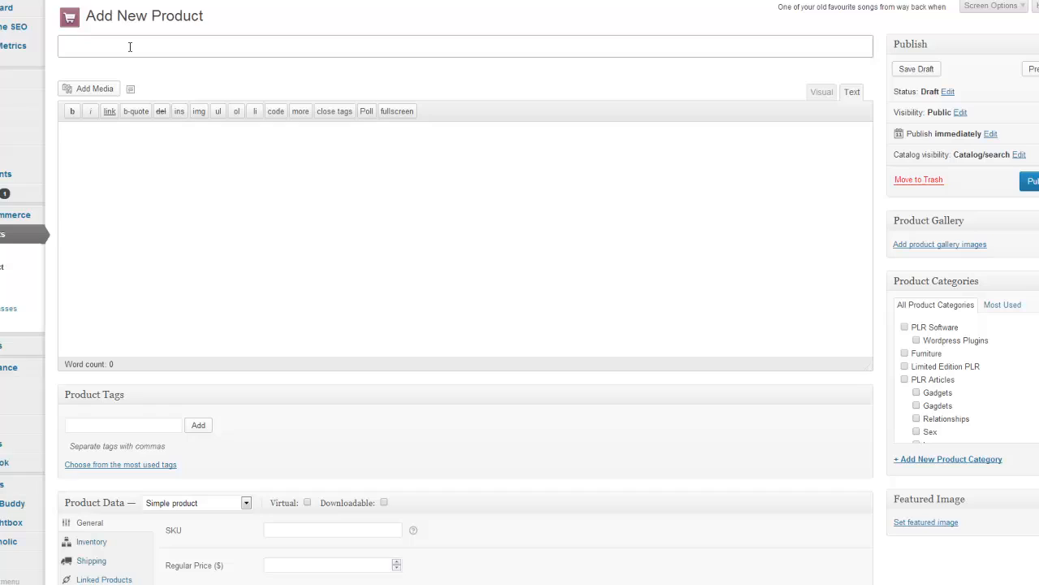
pyautogui.write('Test Vi')
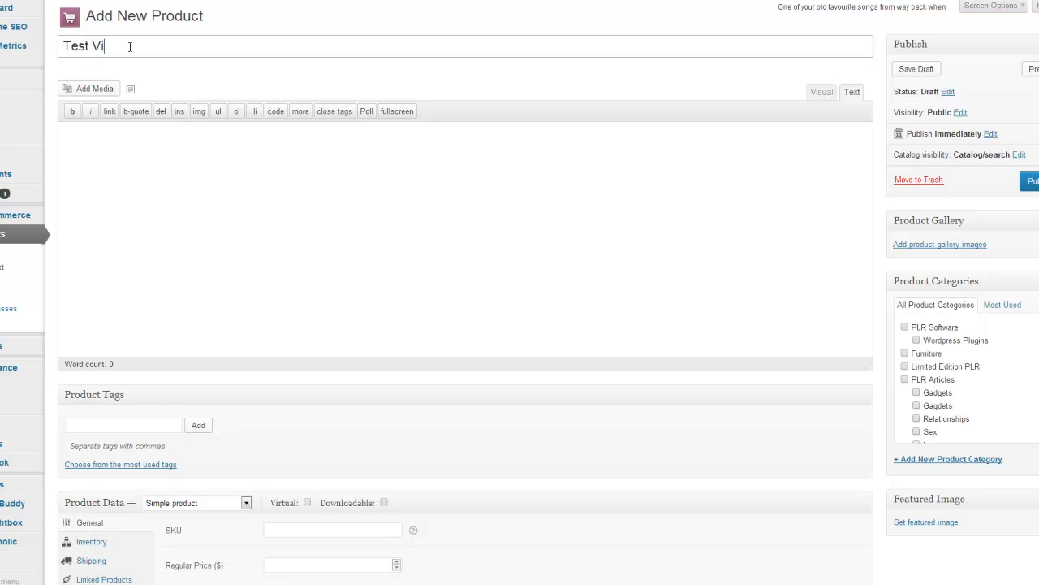
pyautogui.write('deo Product')
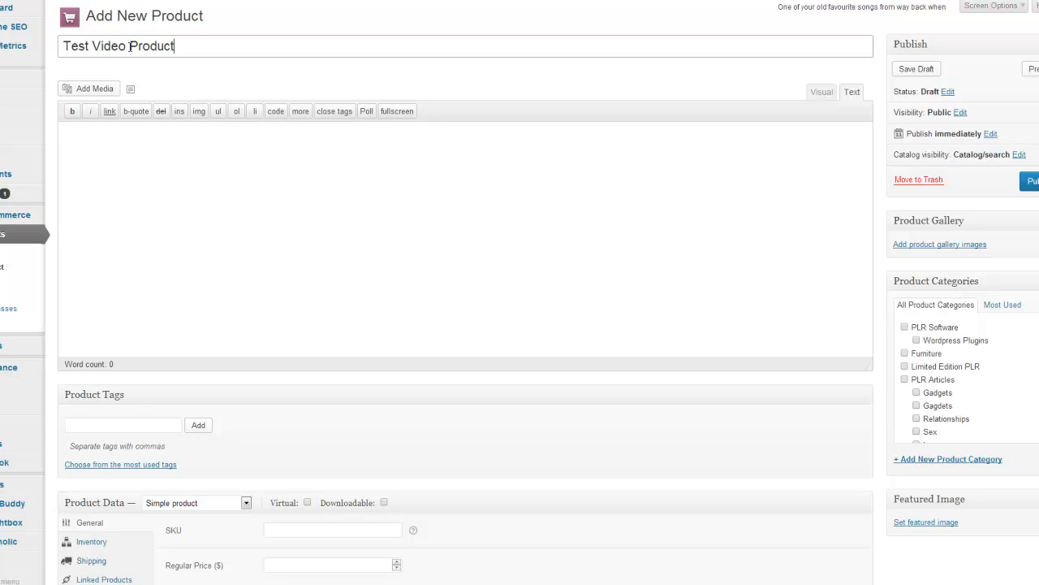
# - Fill the description editor with placeholder text 'lore# vvhjhio kiolkn'
pyautogui.click(916, 69)
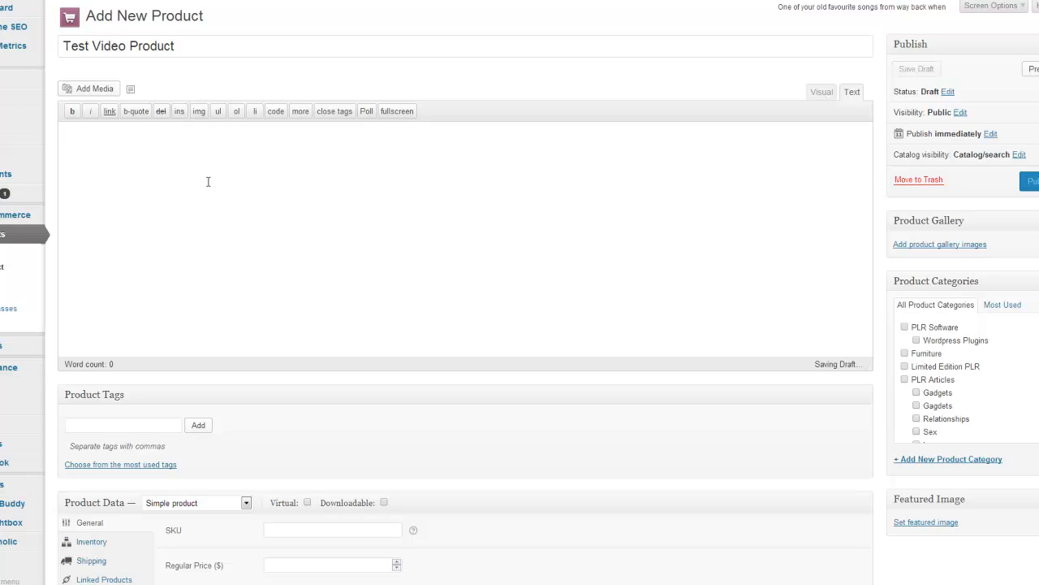
pyautogui.scroll(-3)
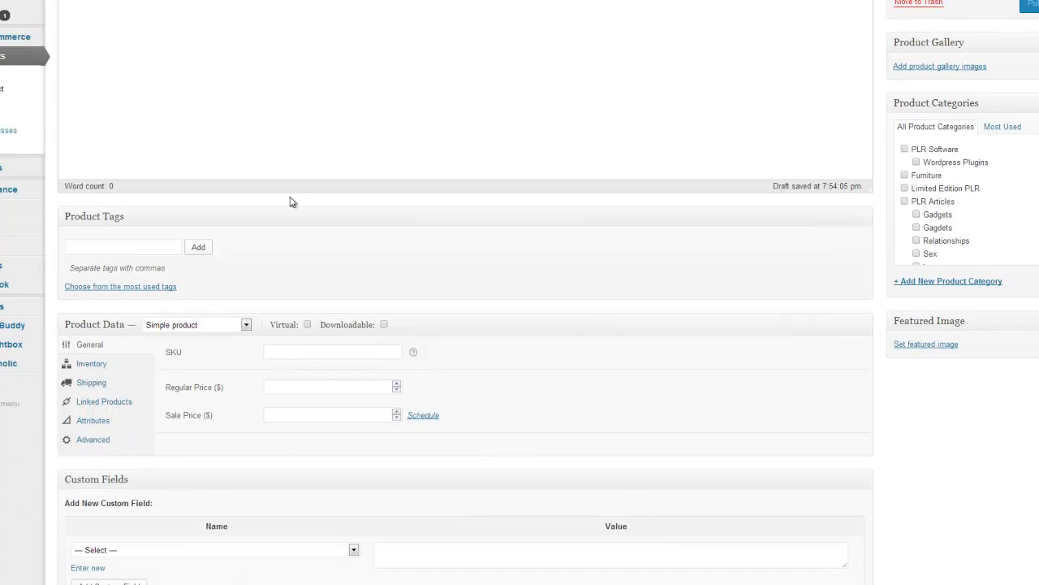
pyautogui.scroll(3)
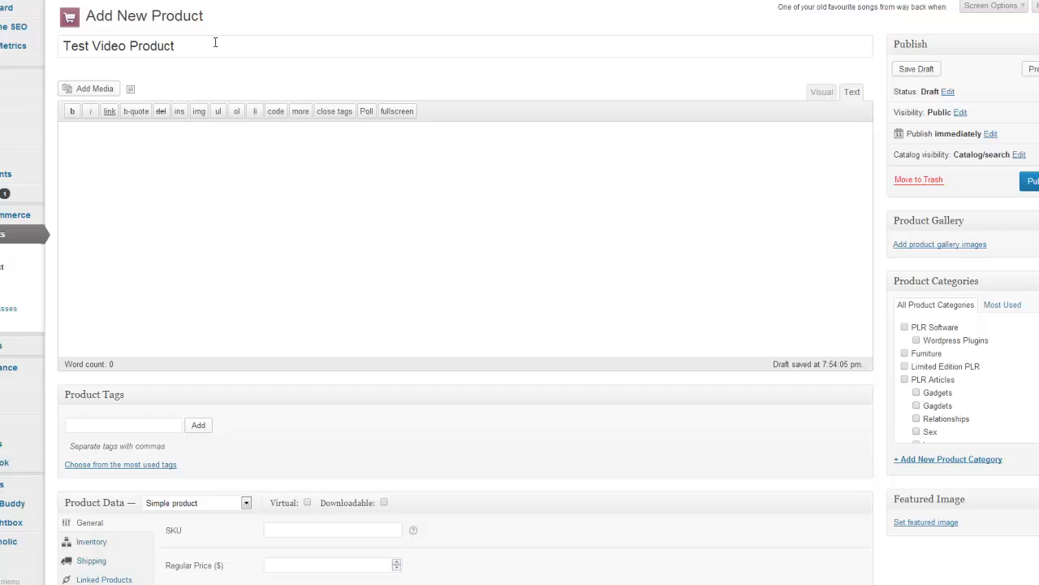
pyautogui.write('lorem ipsum')
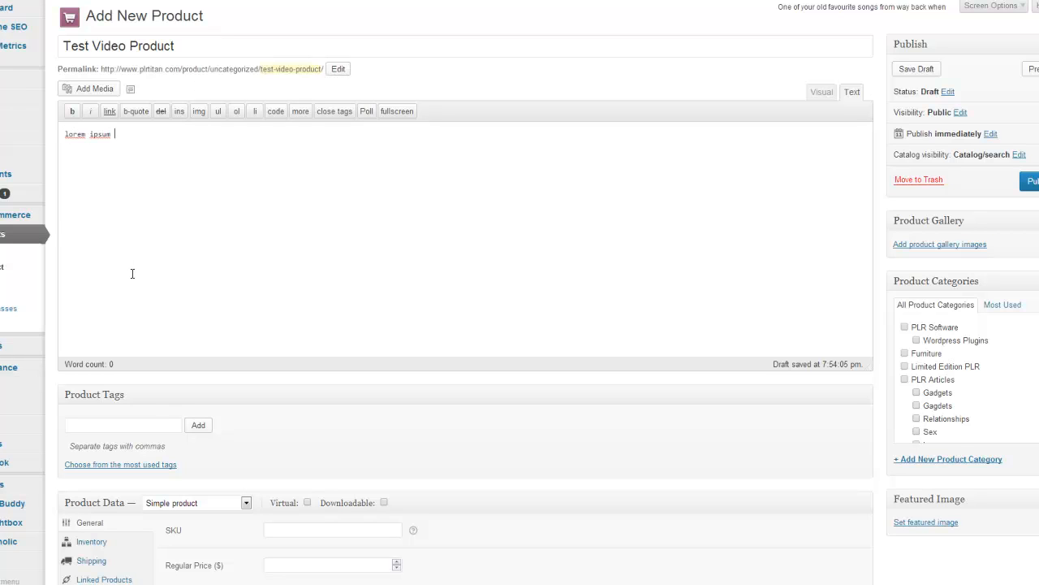
pyautogui.write('# v')
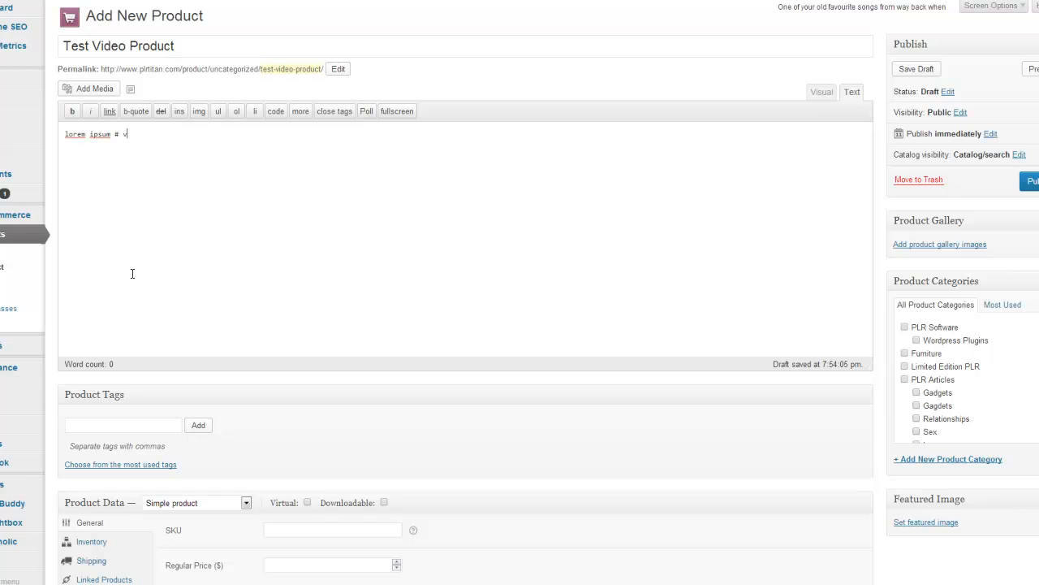
pyautogui.write('vhjhio kiolkn')
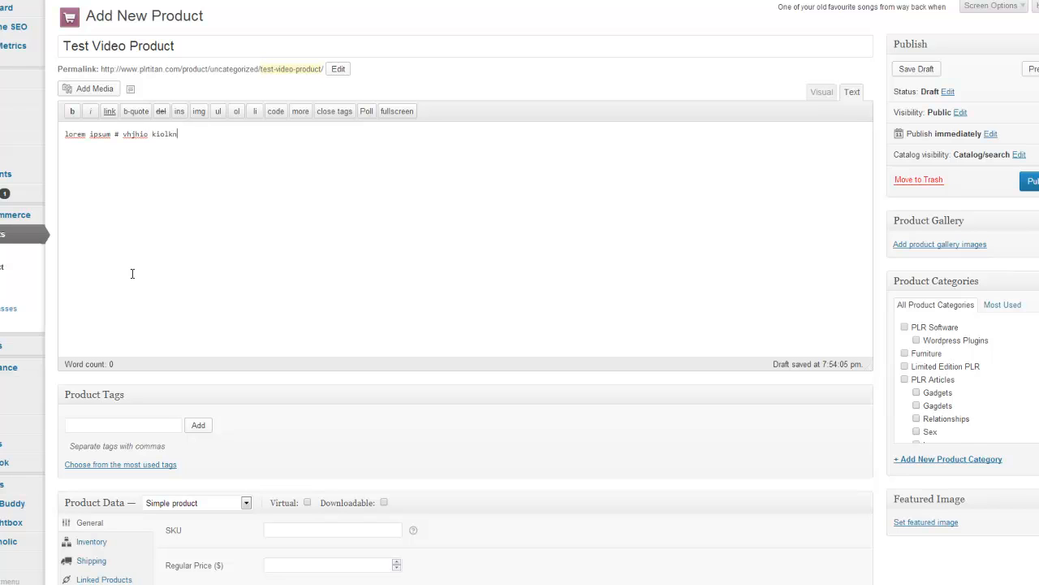
pyautogui.scroll(-3)
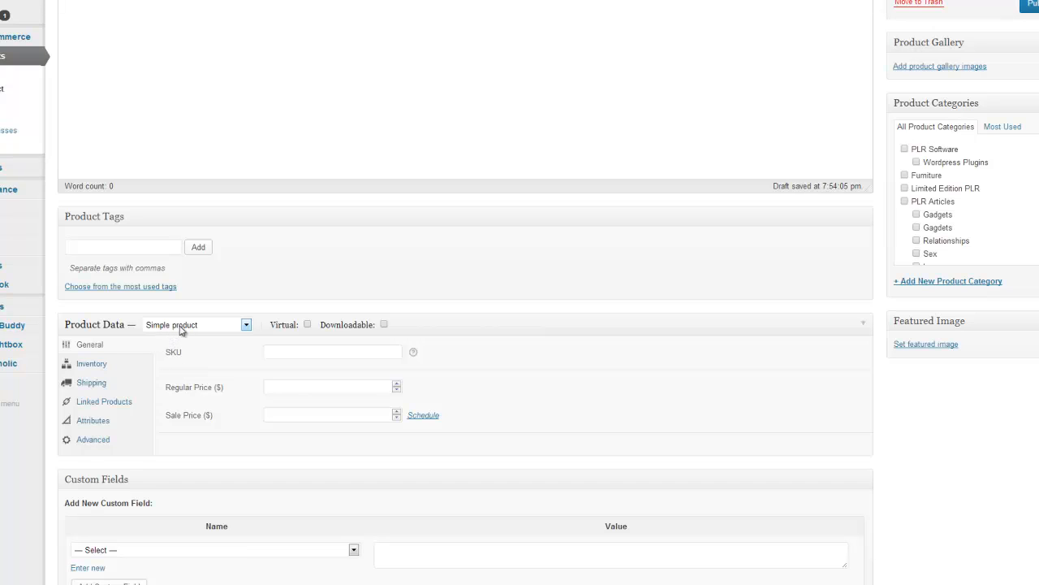
pyautogui.moveTo(383, 325)
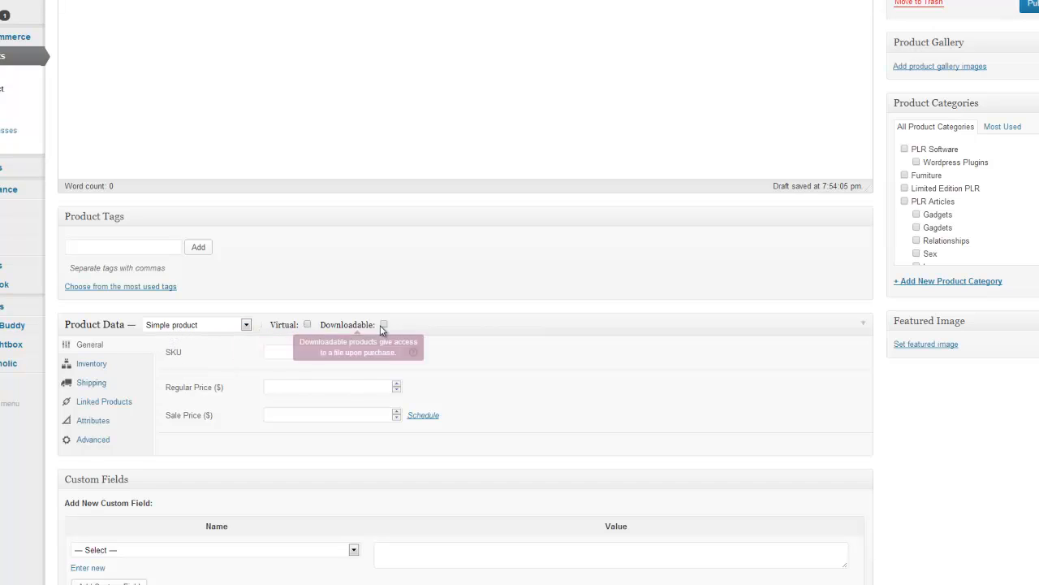
pyautogui.moveTo(231, 355)
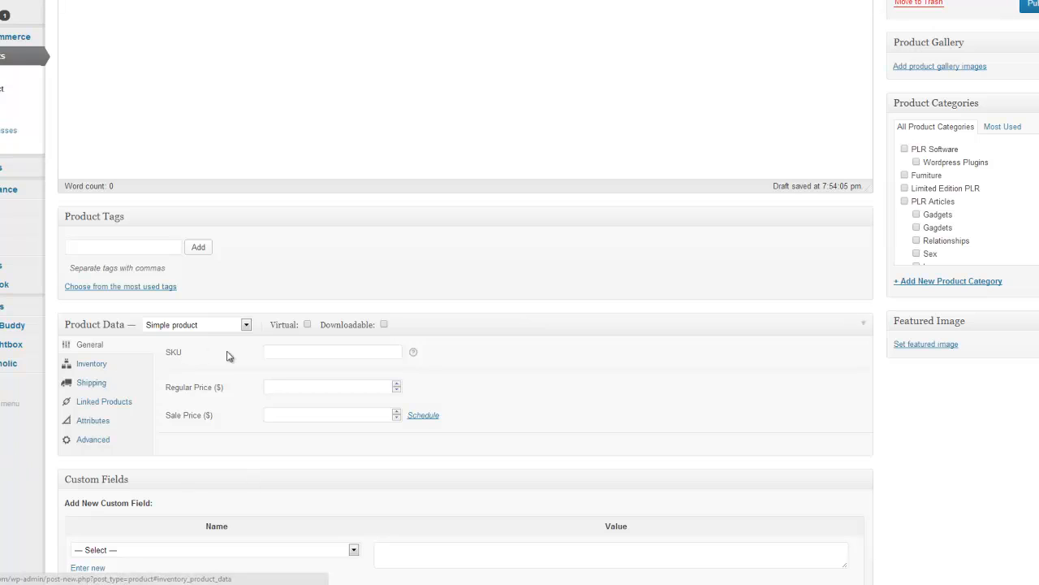
# - Enter SKU 'plr-Eb199', regular price 10 and sale price 7 in the General product data
pyautogui.click(331, 351)
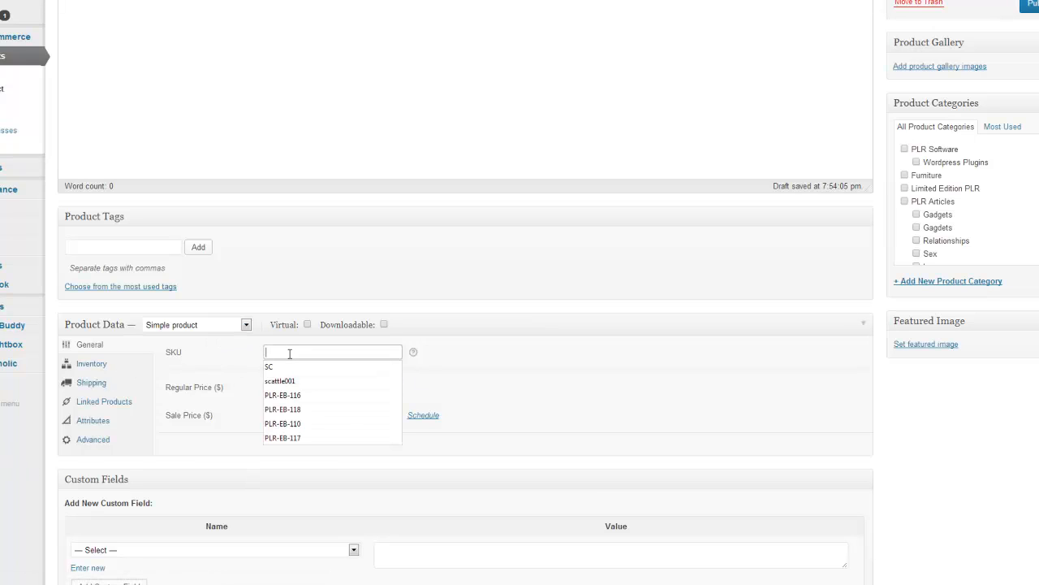
pyautogui.click(465, 357)
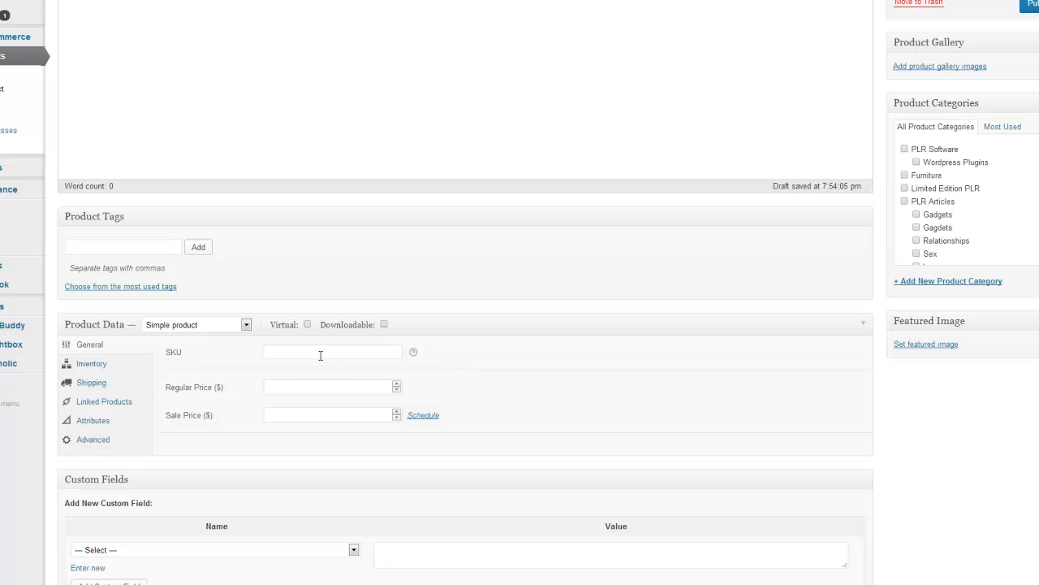
pyautogui.write('plr')
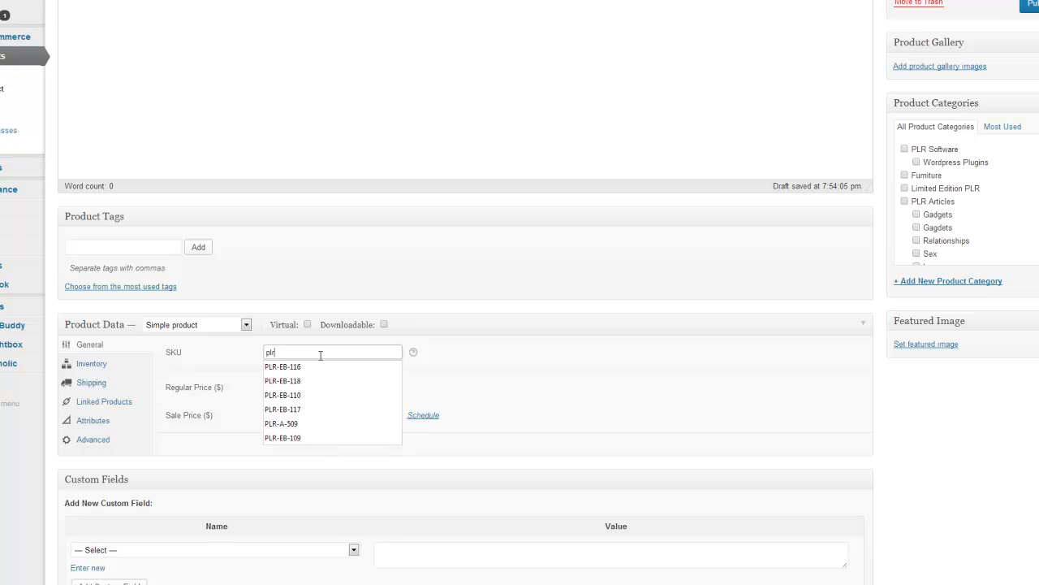
pyautogui.write('-EB')
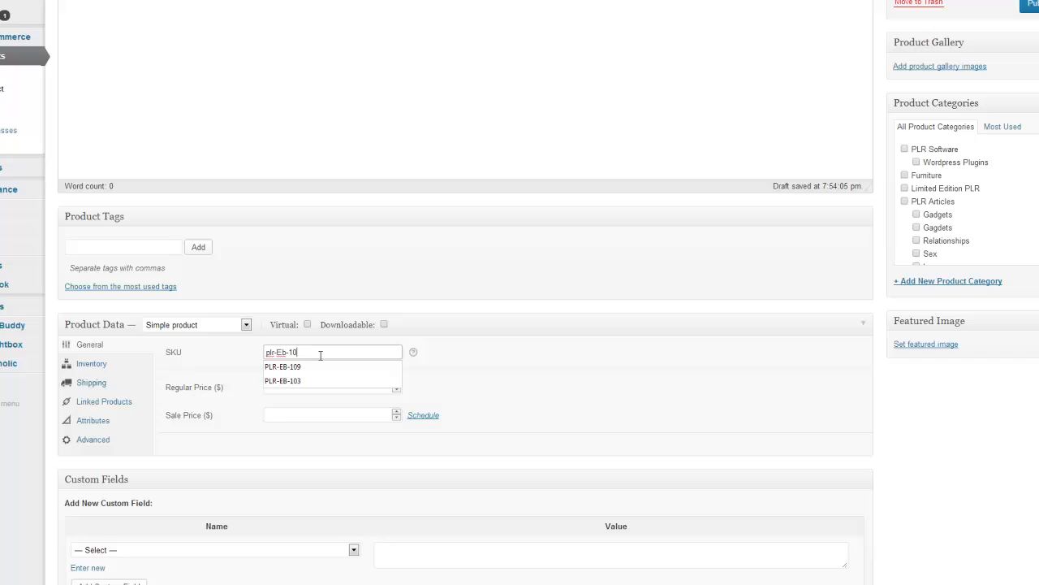
pyautogui.press('Backspace')
pyautogui.write('99')
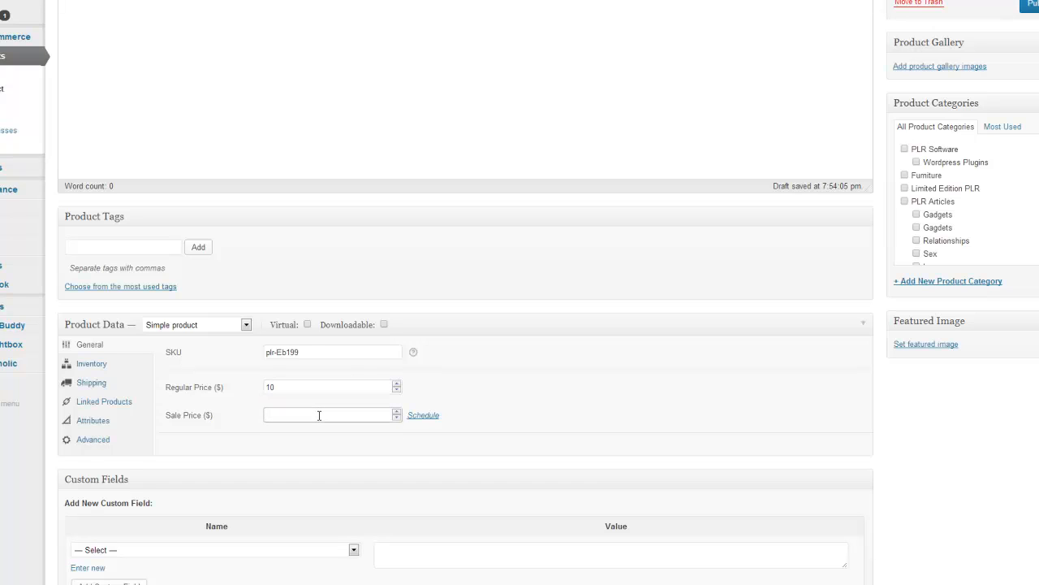
pyautogui.write('7')
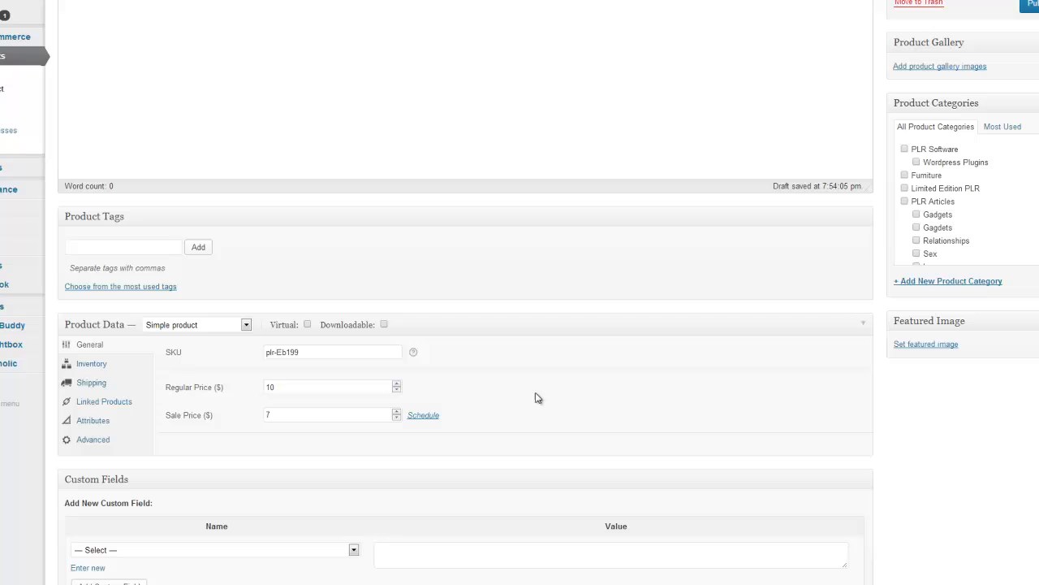
pyautogui.click(91, 363)
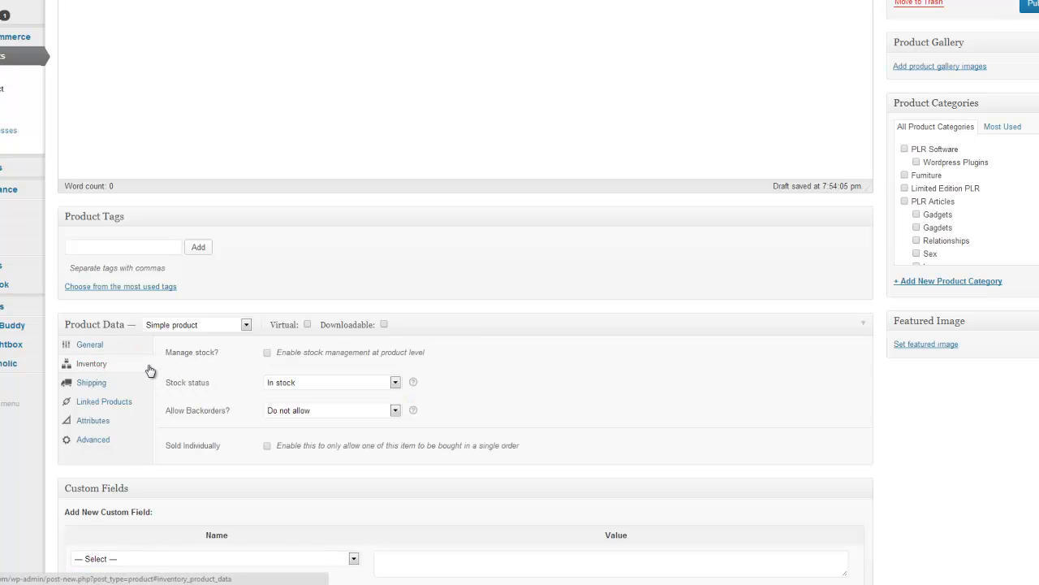
pyautogui.moveTo(270, 361)
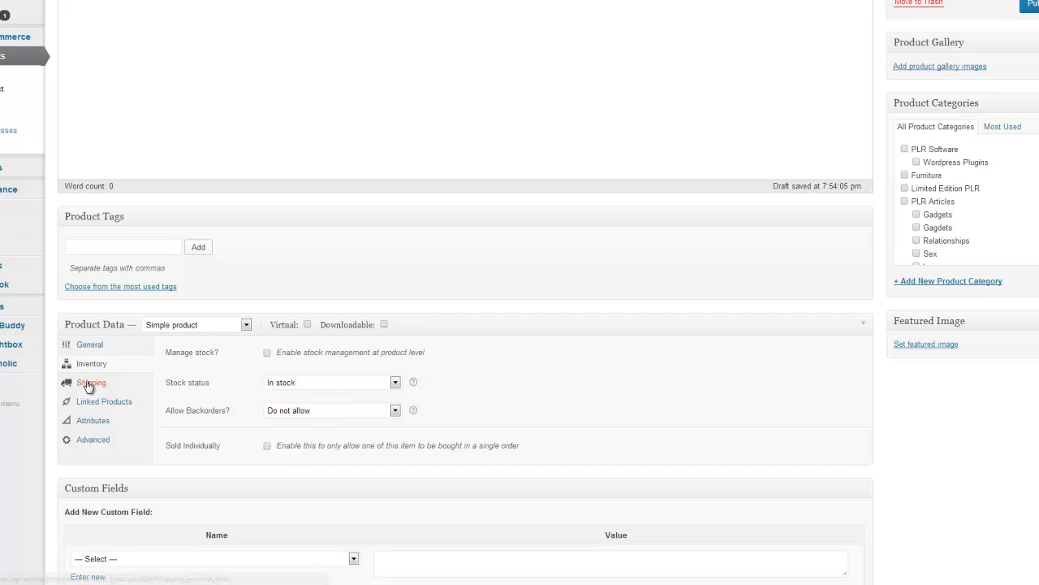
# - Review the product's Shipping and Advanced settings in the Product Data box
pyautogui.click(104, 401)
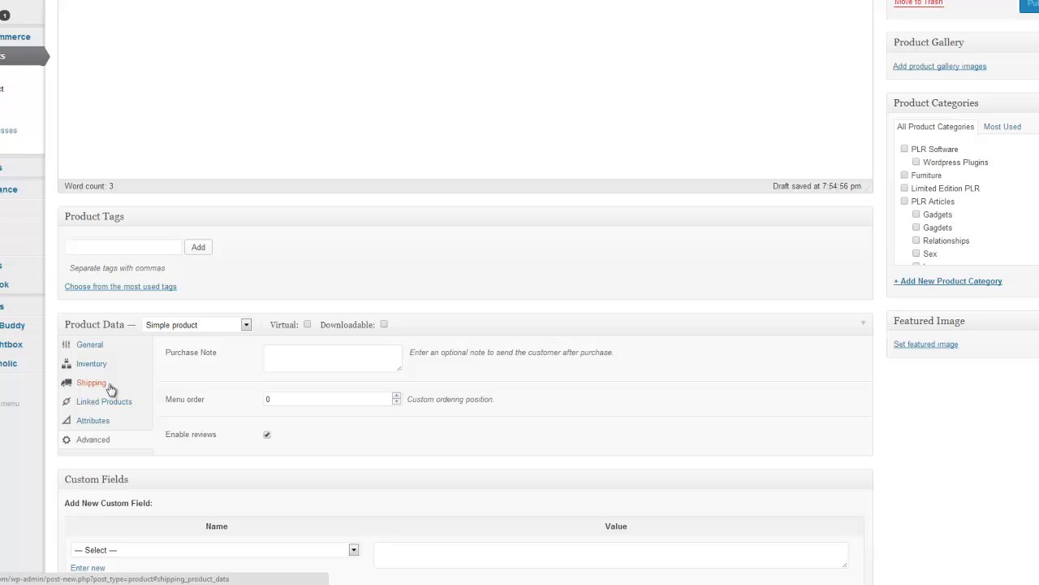
pyautogui.click(89, 344)
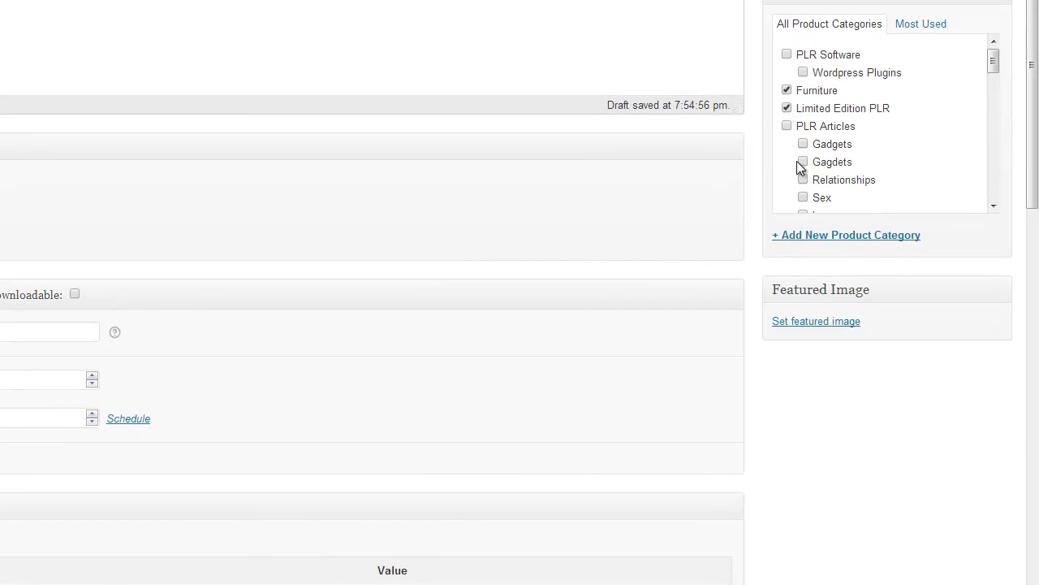
# - Tick the Gadgets category so the product sits in Furniture, Limited Edition PLR and Gadgets
pyautogui.click(846, 234)
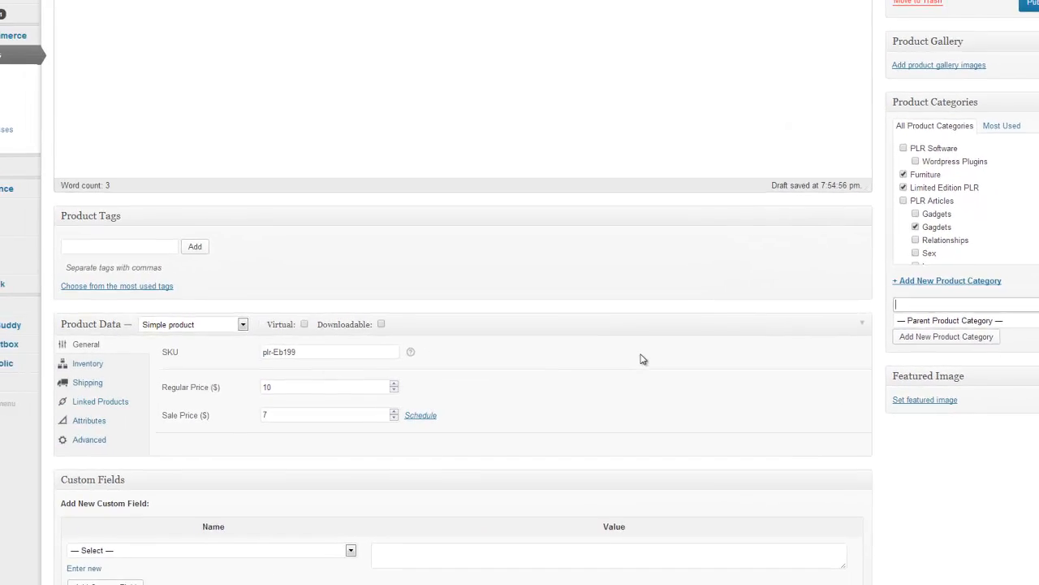
pyautogui.scroll(-3)
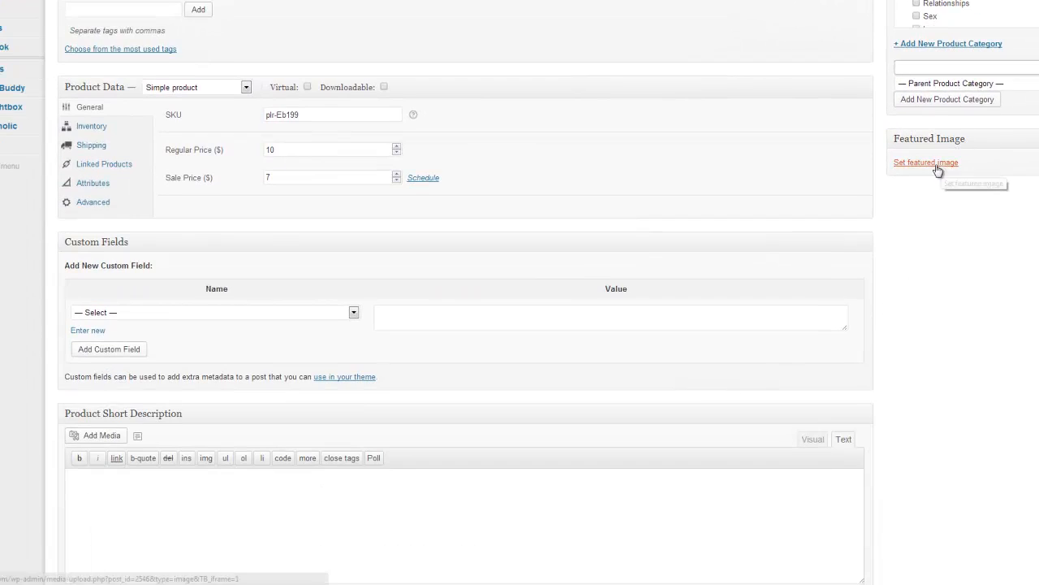
pyautogui.moveTo(938, 171)
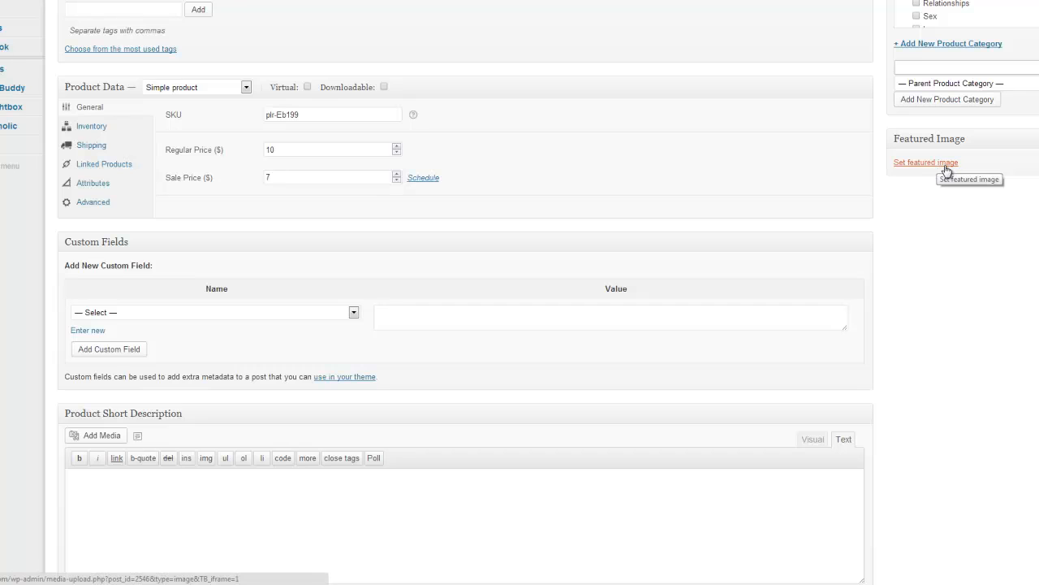
# - Browse the Media Library for the heart picture from the featured image chooser
pyautogui.click(926, 162)
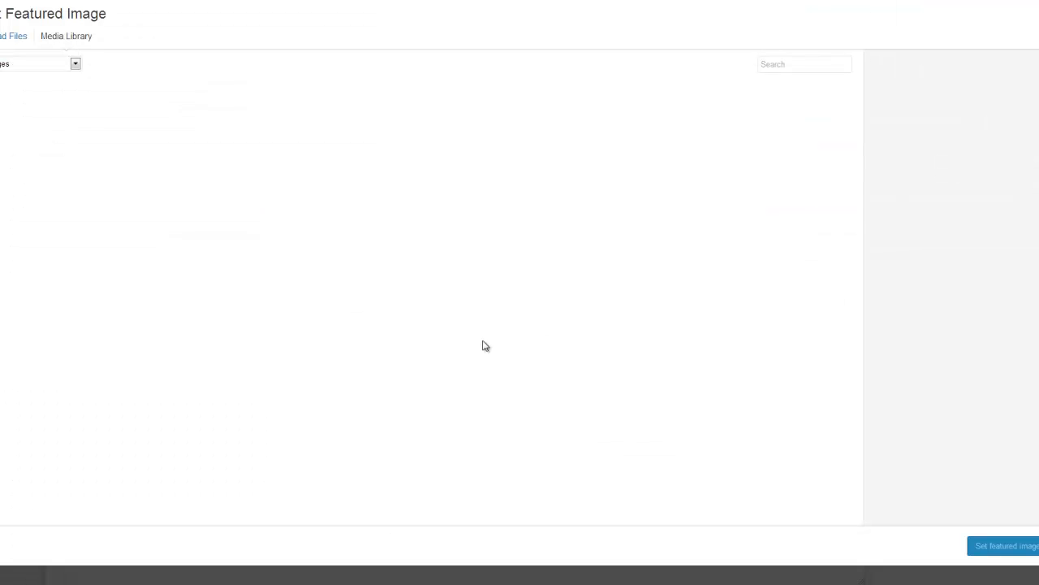
pyautogui.moveTo(527, 299)
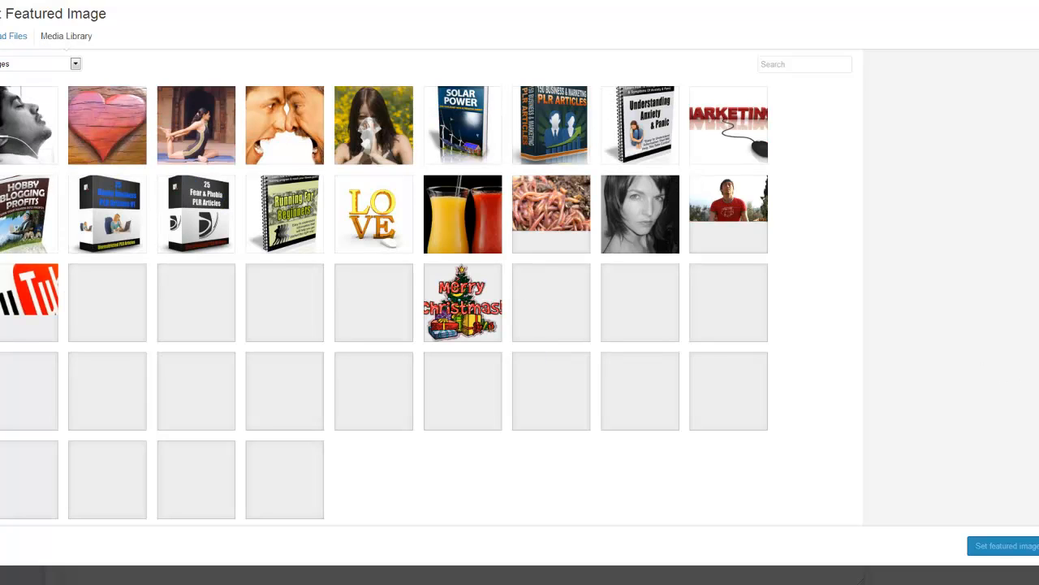
pyautogui.scroll(-3)
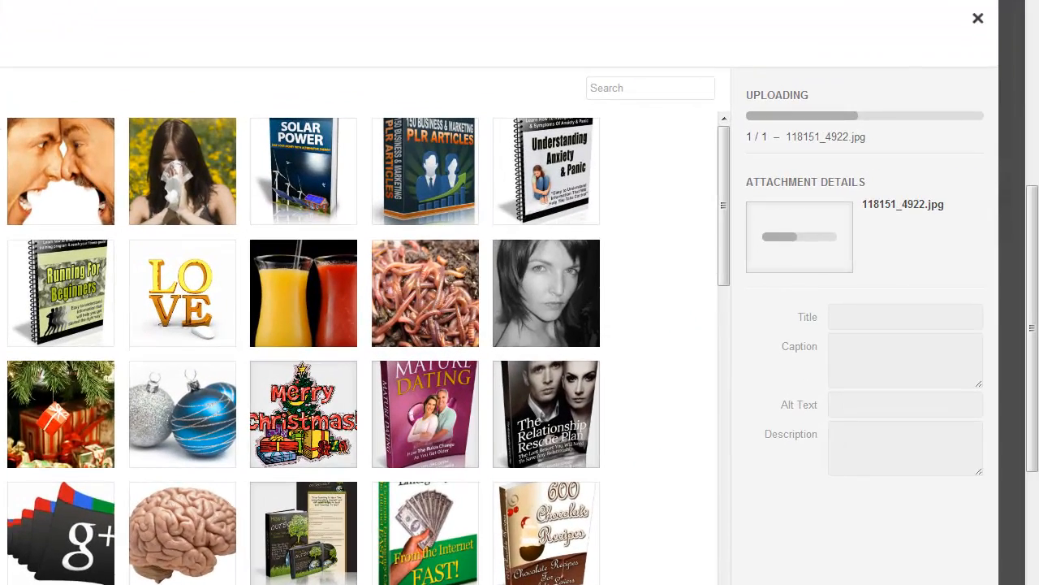
pyautogui.click(978, 18)
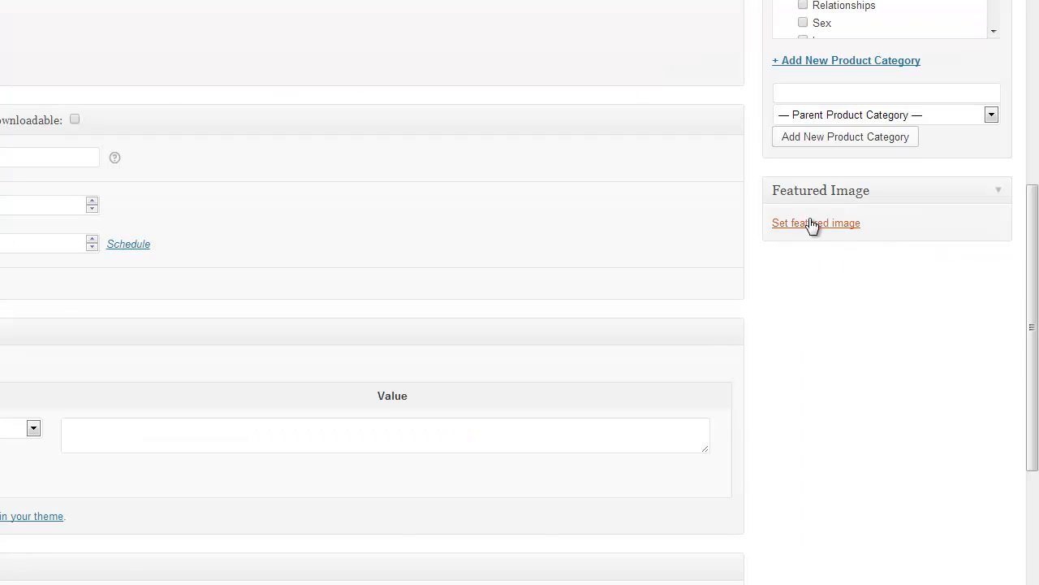
pyautogui.click(815, 222)
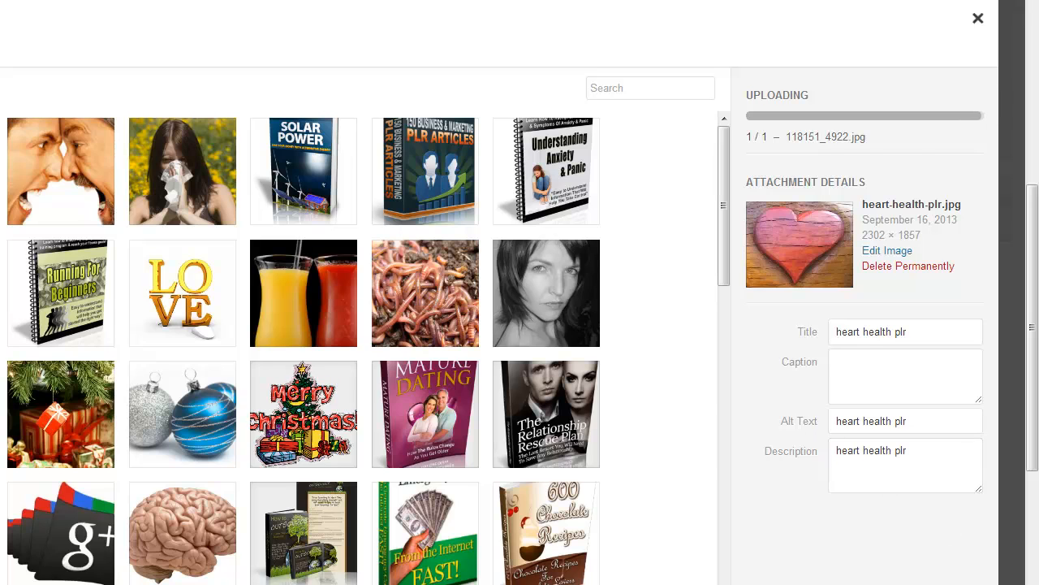
pyautogui.click(977, 18)
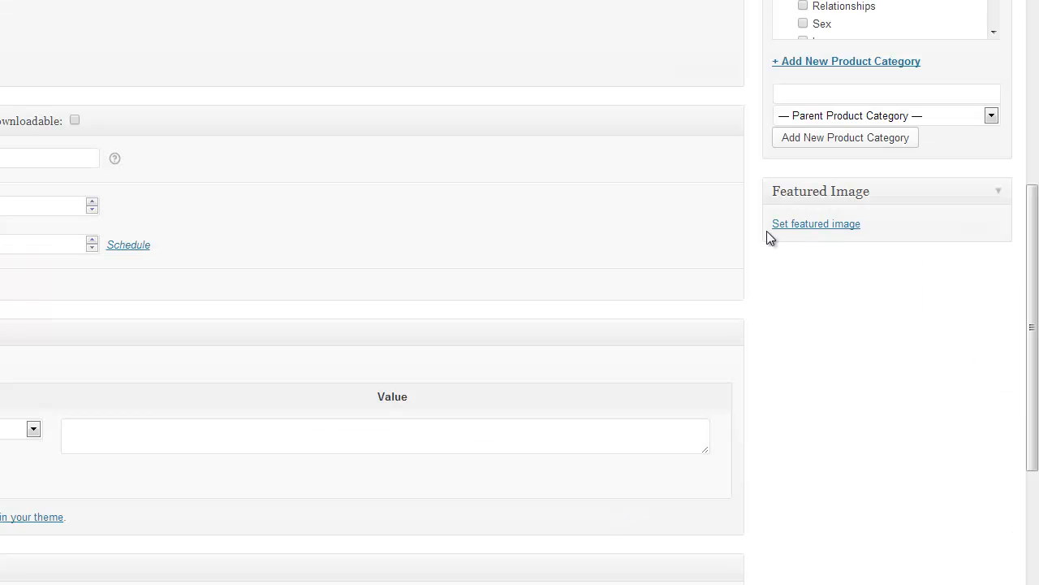
pyautogui.scroll(3)
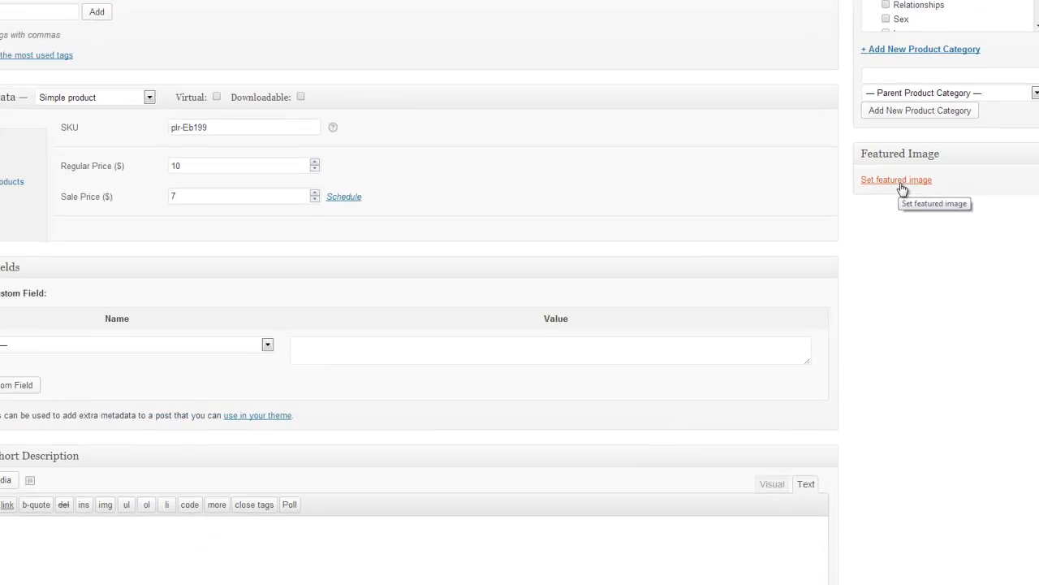
# - Set the heart-health picture as the product's featured image
pyautogui.click(896, 178)
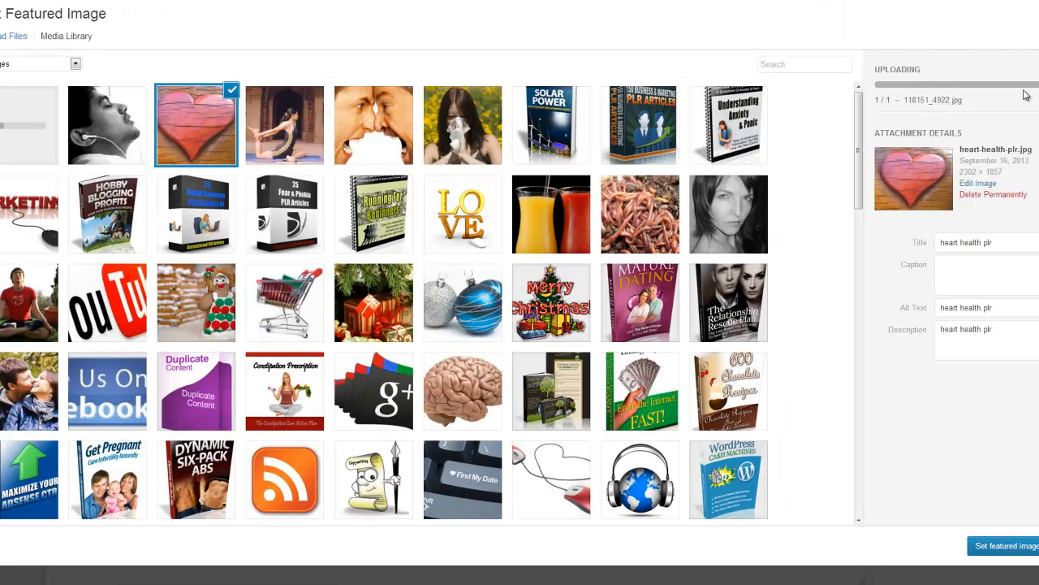
pyautogui.click(1003, 545)
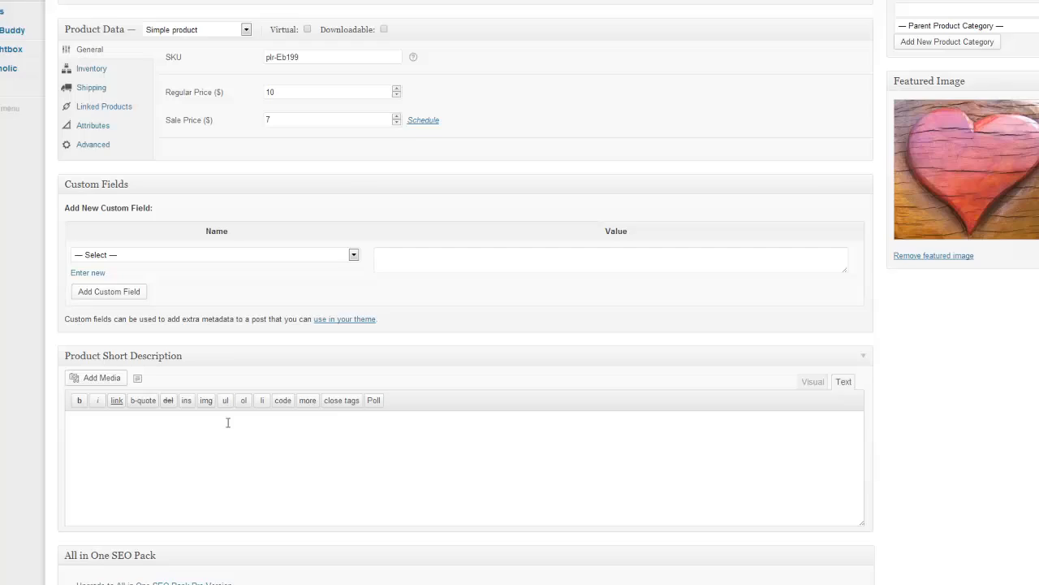
# - Give the product the short description 'Short Description area :-)'
pyautogui.scroll(-3)
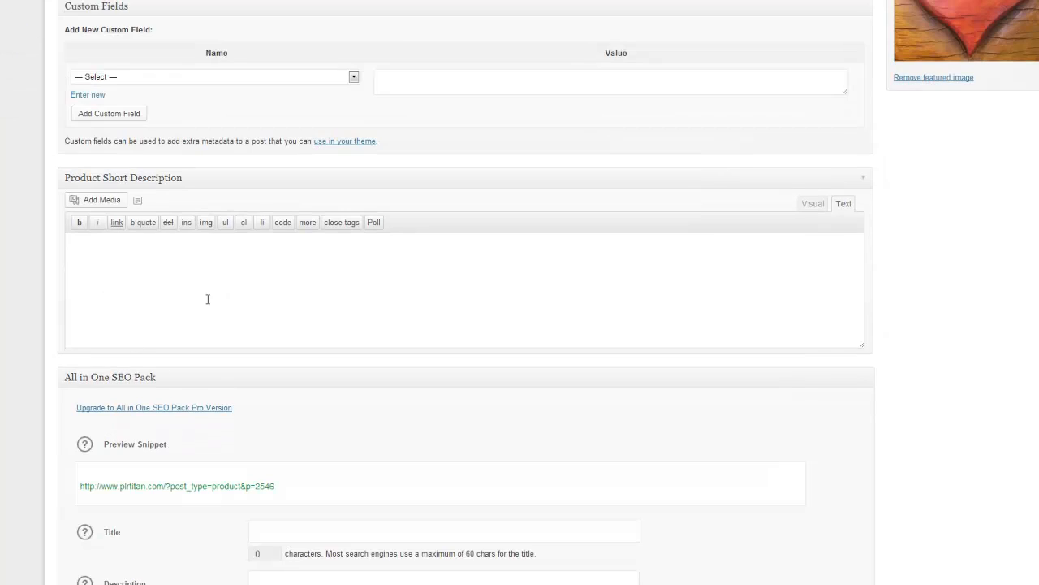
pyautogui.moveTo(121, 301)
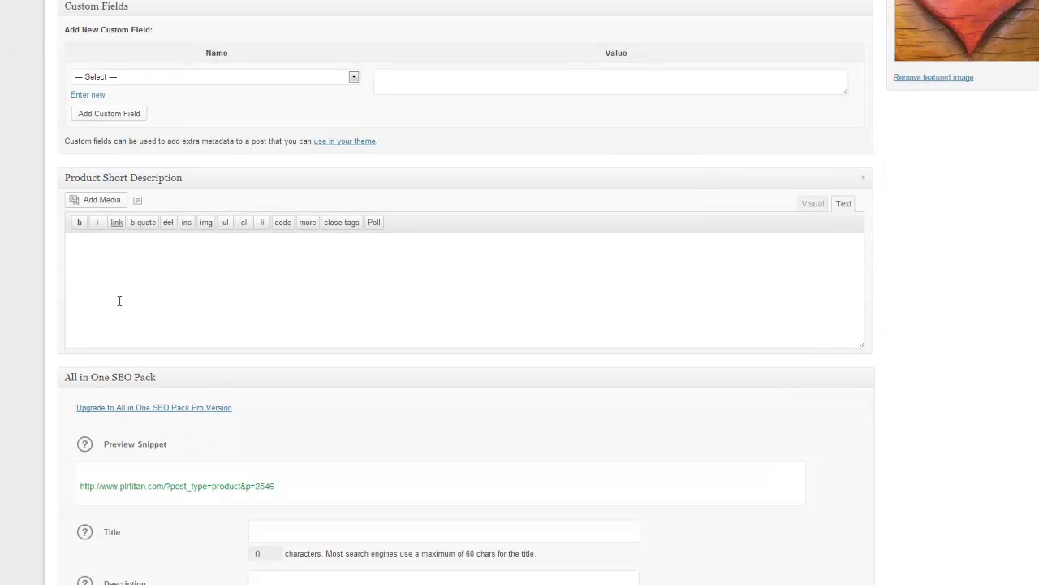
pyautogui.write('Short Desc')
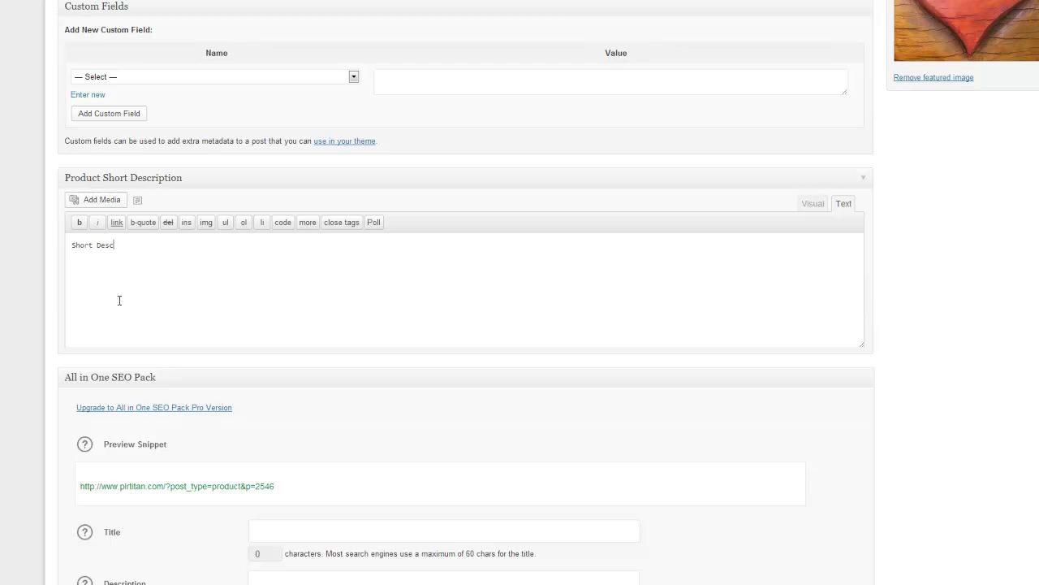
pyautogui.write('ription area')
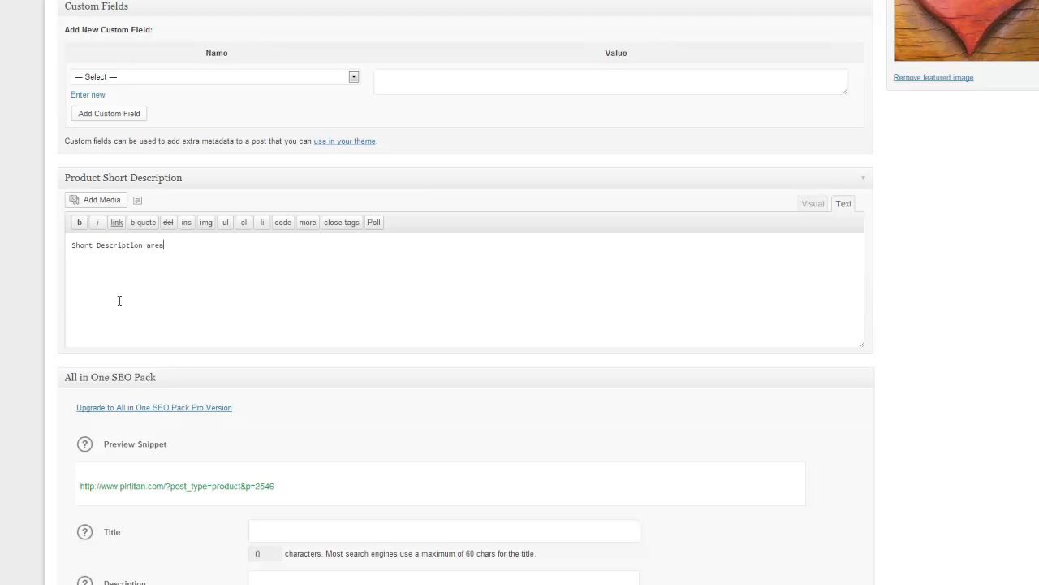
pyautogui.scroll(-3)
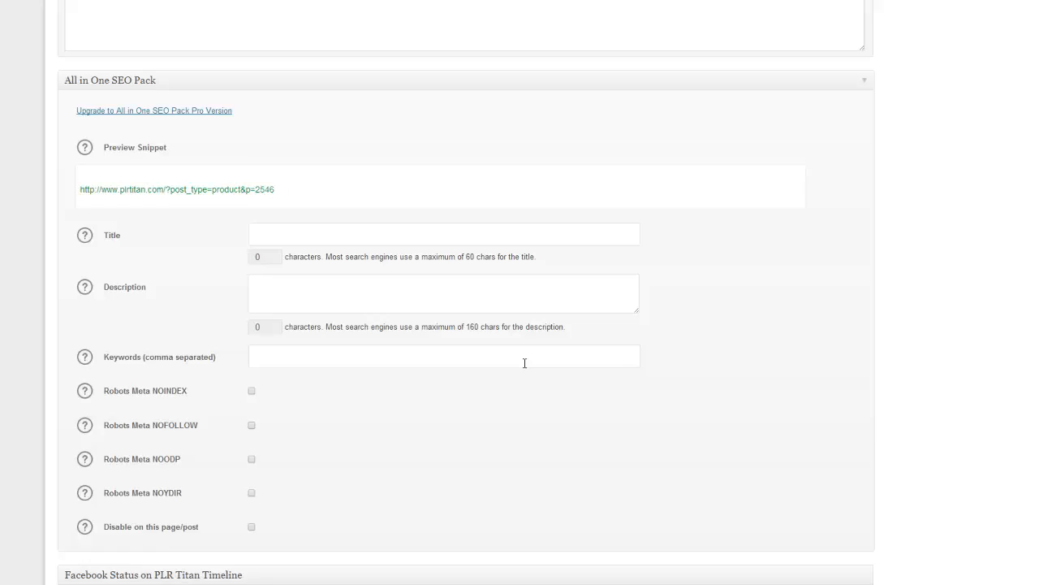
pyautogui.scroll(-3)
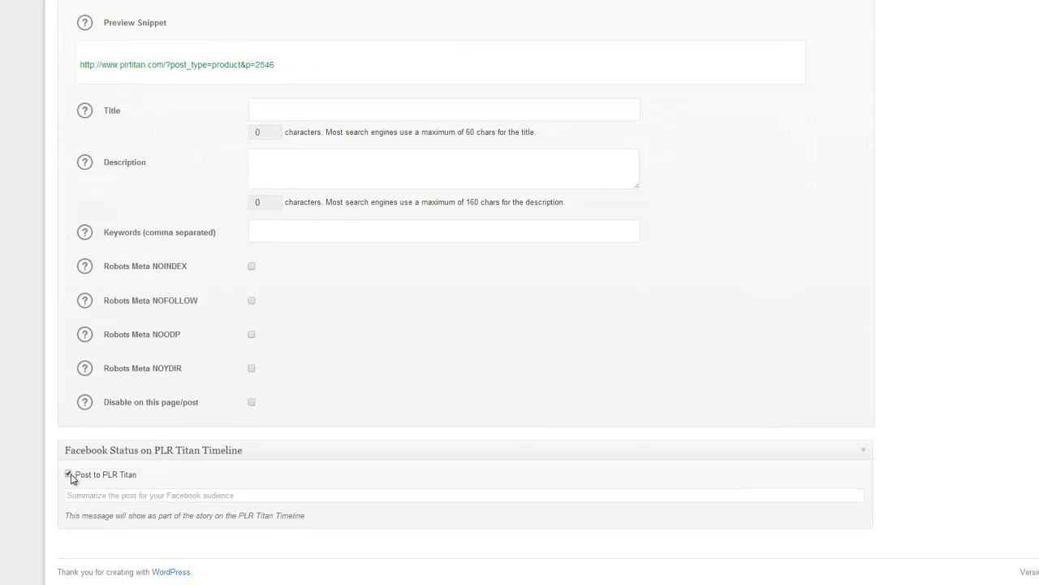
pyautogui.scroll(3)
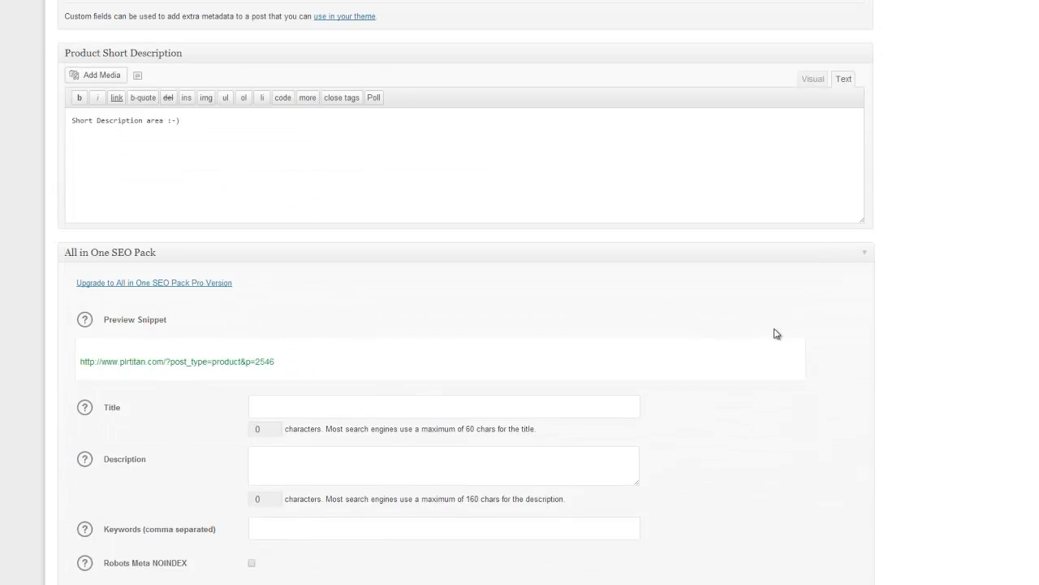
pyautogui.scroll(-3)
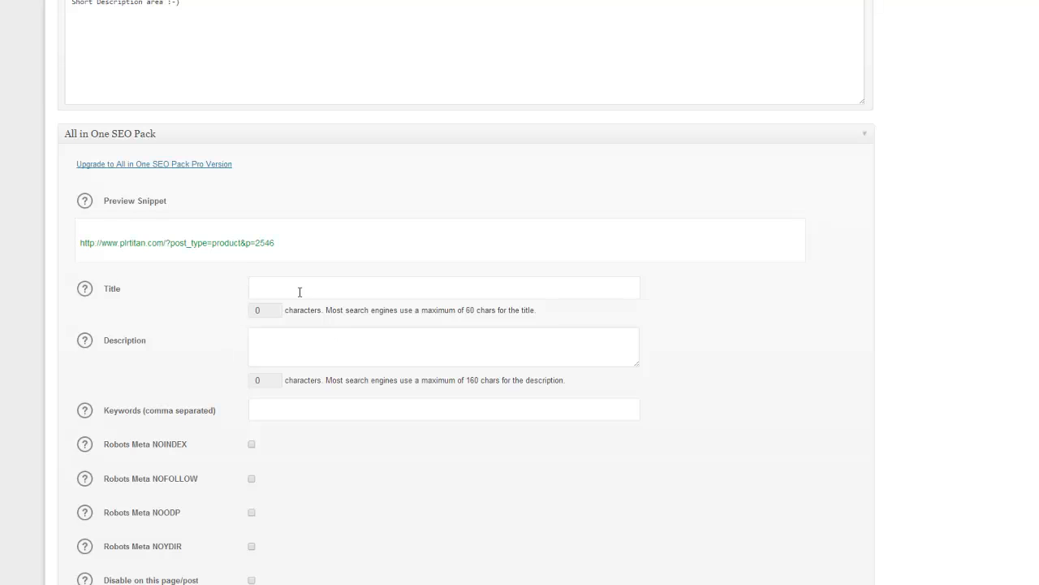
pyautogui.scroll(3)
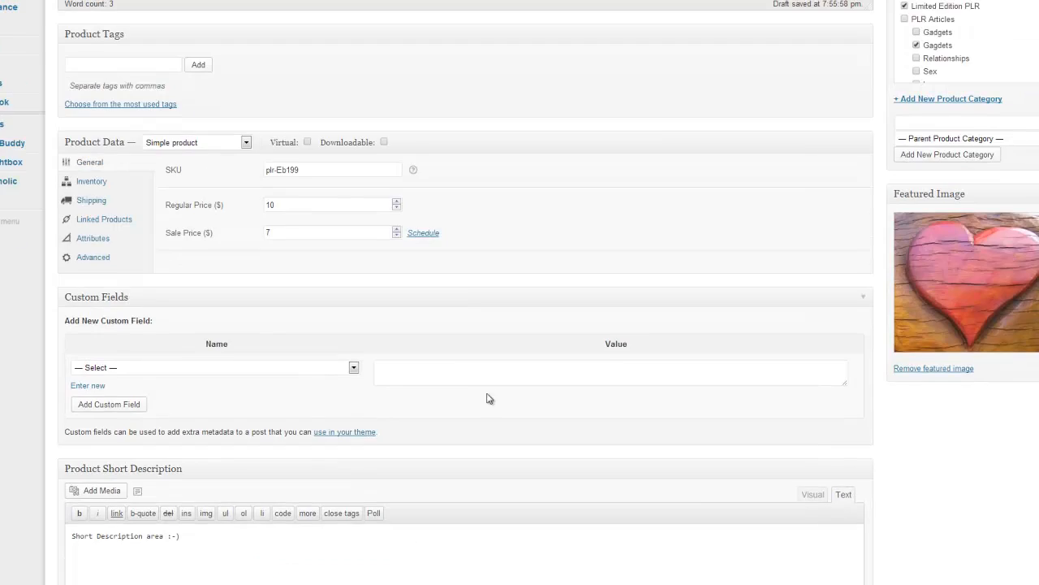
pyautogui.scroll(3)
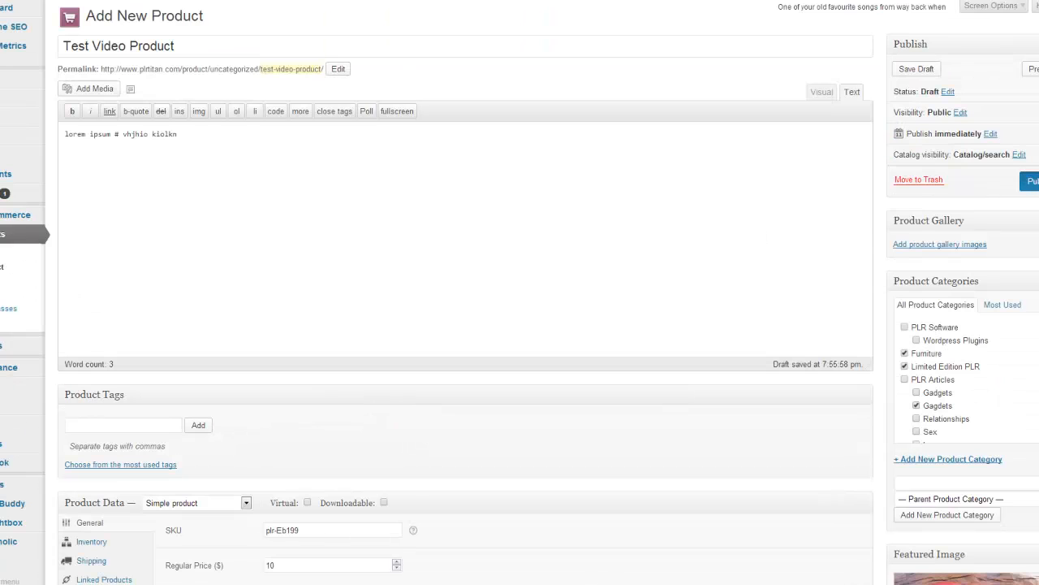
# - Publish Test Video Product and go to the live storefront
pyautogui.click(916, 68)
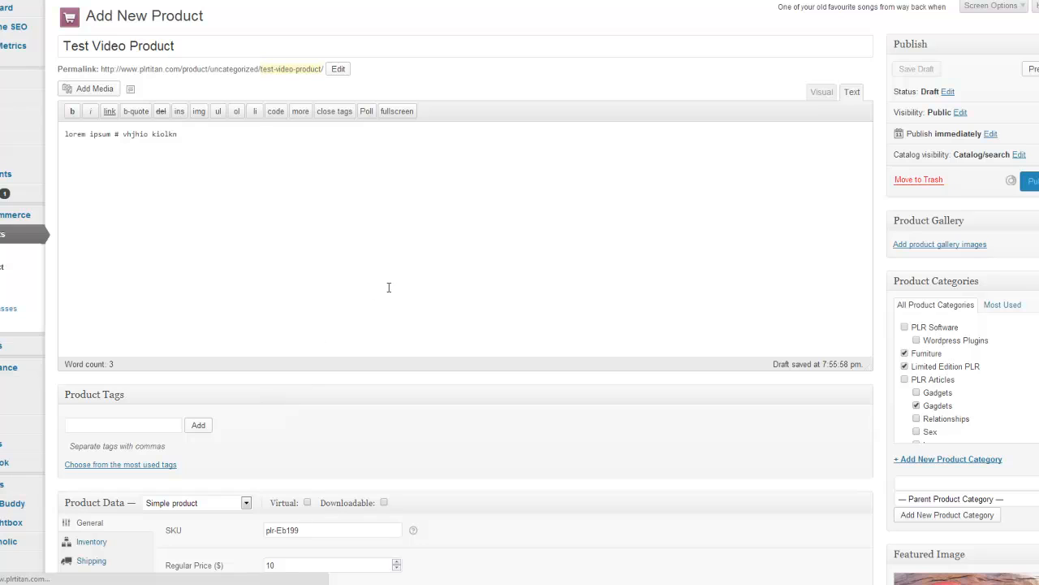
pyautogui.click(1033, 178)
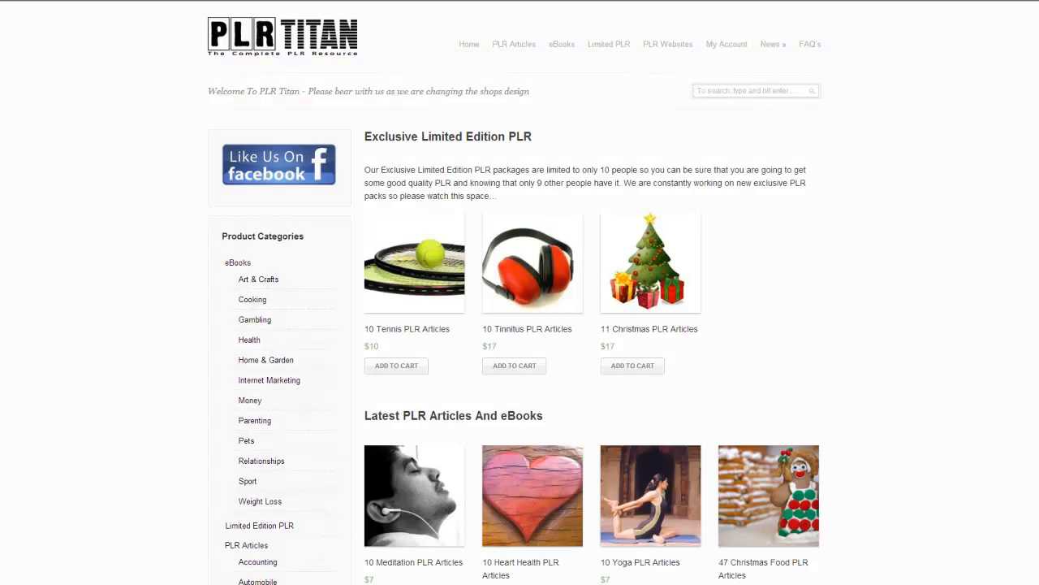
pyautogui.moveTo(553, 293)
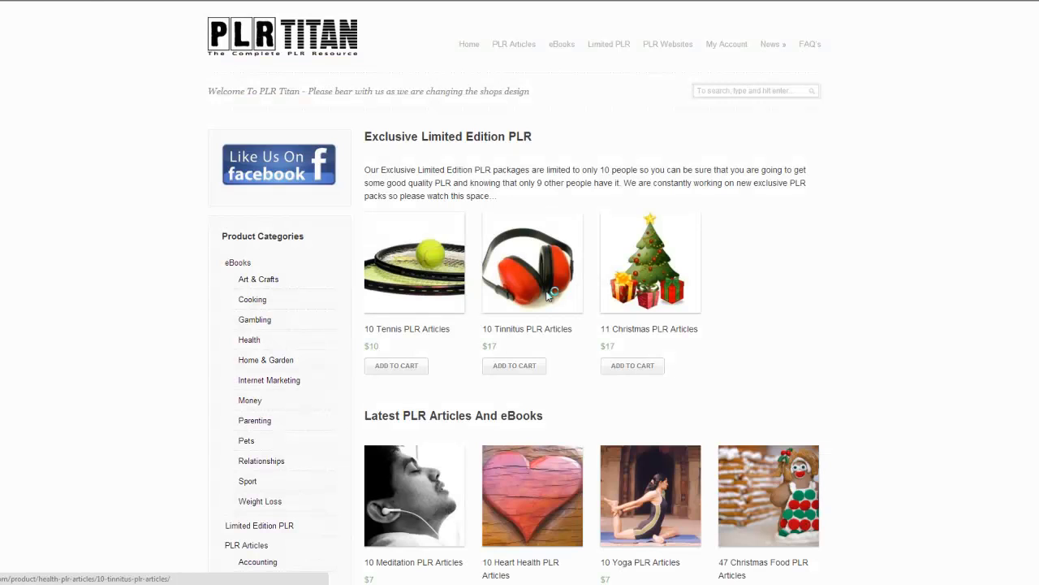
# - Scroll to the latest listings where Test Video Product shows with its Sale badge
pyautogui.scroll(-3)
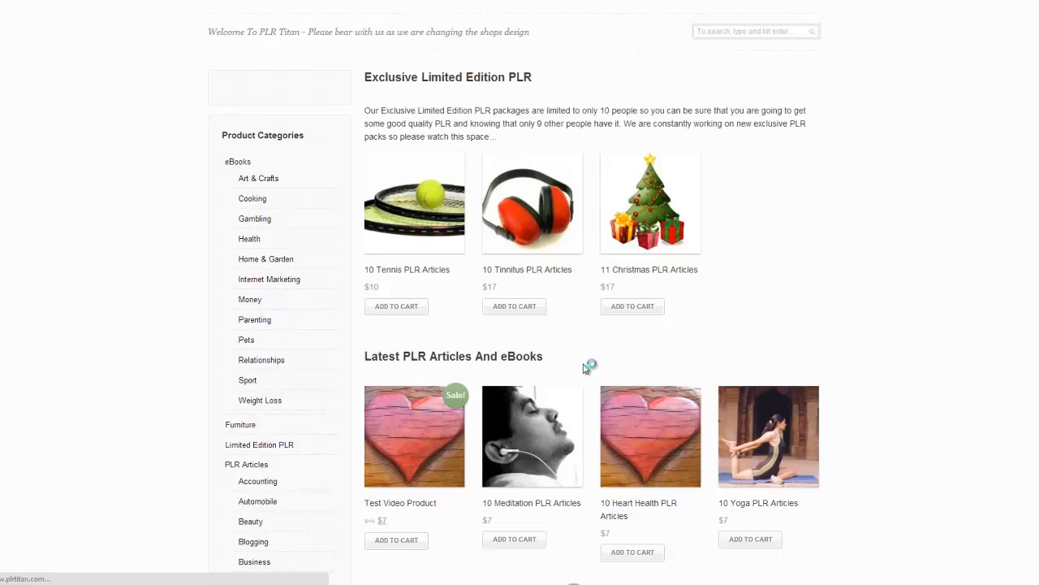
pyautogui.scroll(-3)
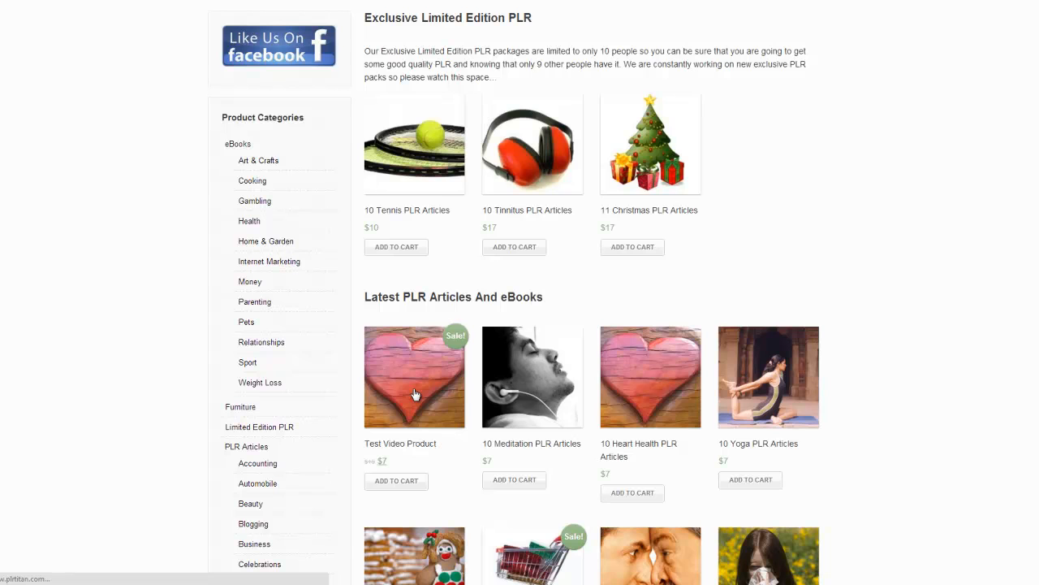
# - View the Test Video Product page with its heart image, sale price, SKU and short description
pyautogui.click(415, 377)
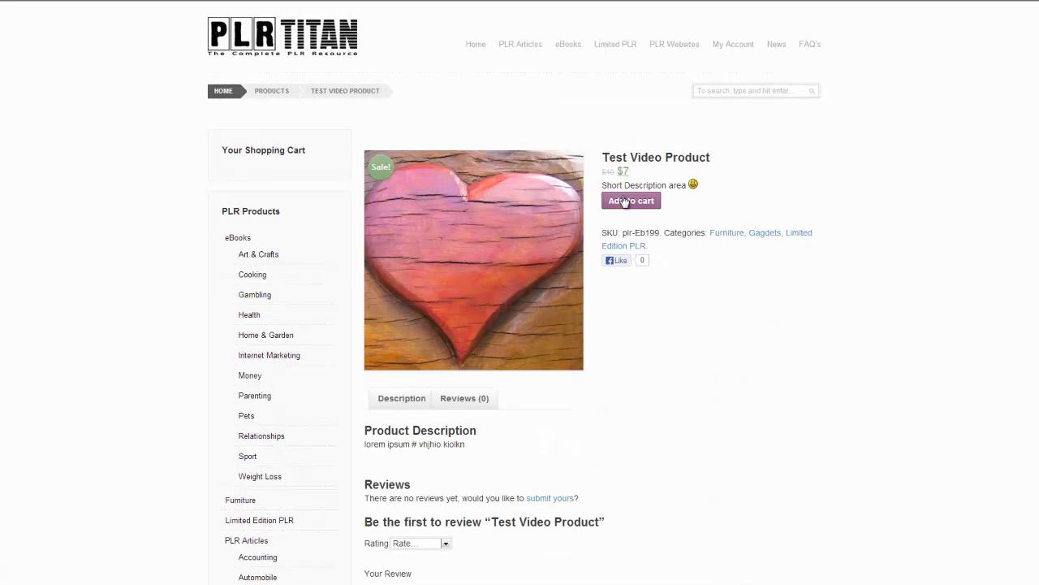
pyautogui.scroll(-3)
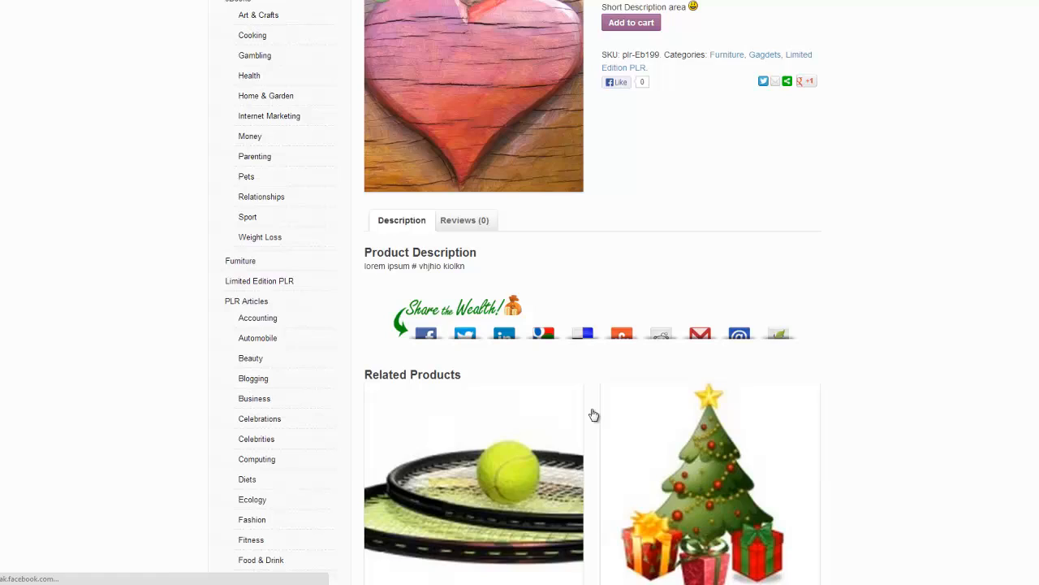
pyautogui.scroll(3)
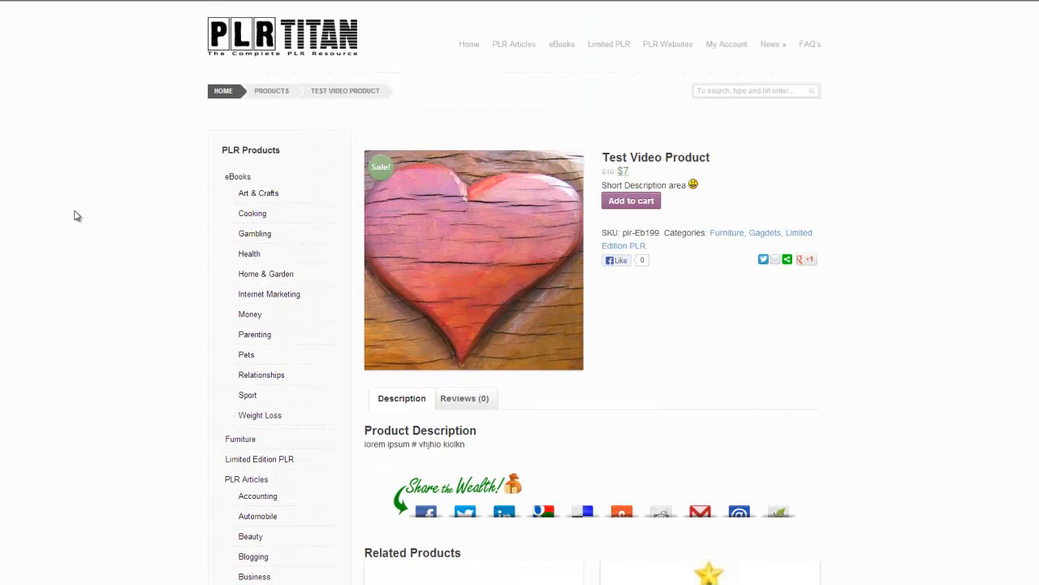
pyautogui.moveTo(771, 396)
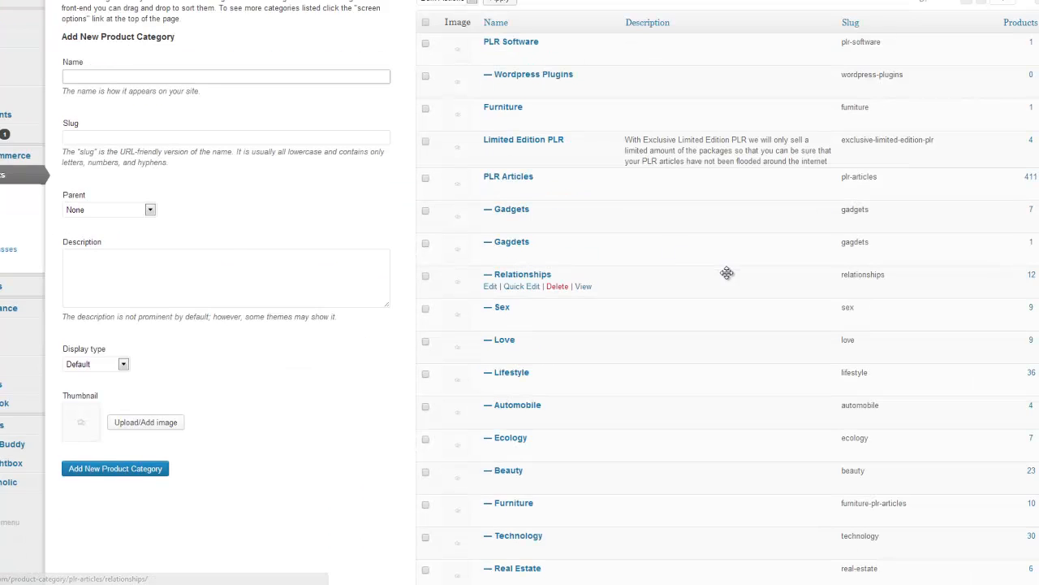
# - Scroll through the Product Categories table beside the Add New Product Category form
pyautogui.scroll(3)
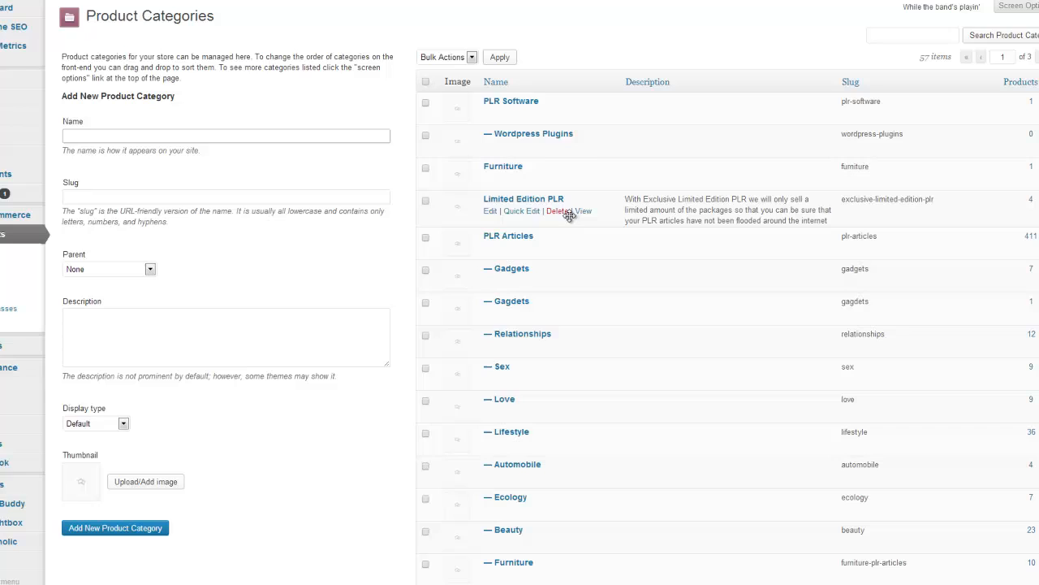
pyautogui.scroll(-3)
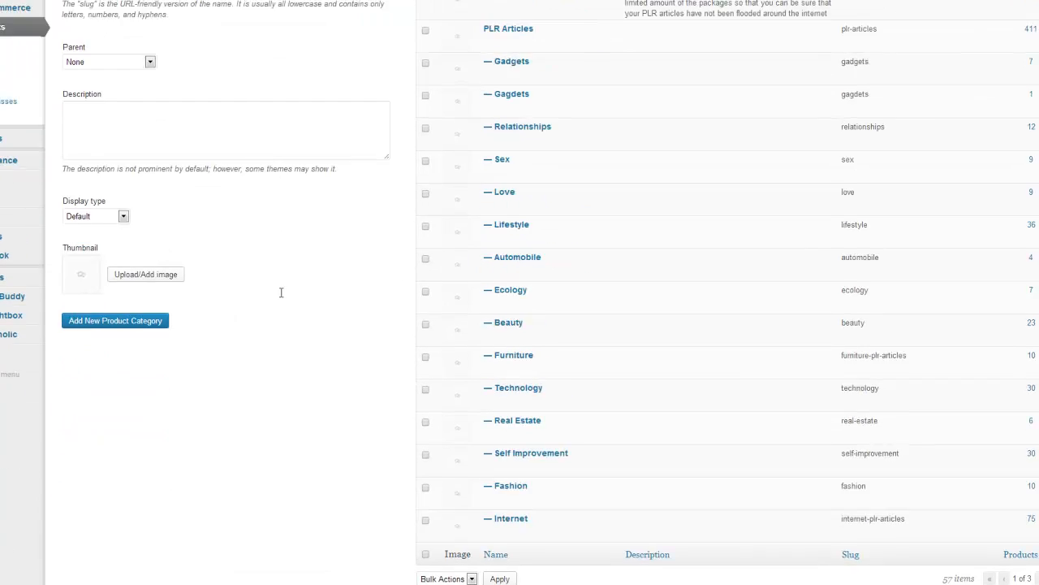
pyautogui.scroll(3)
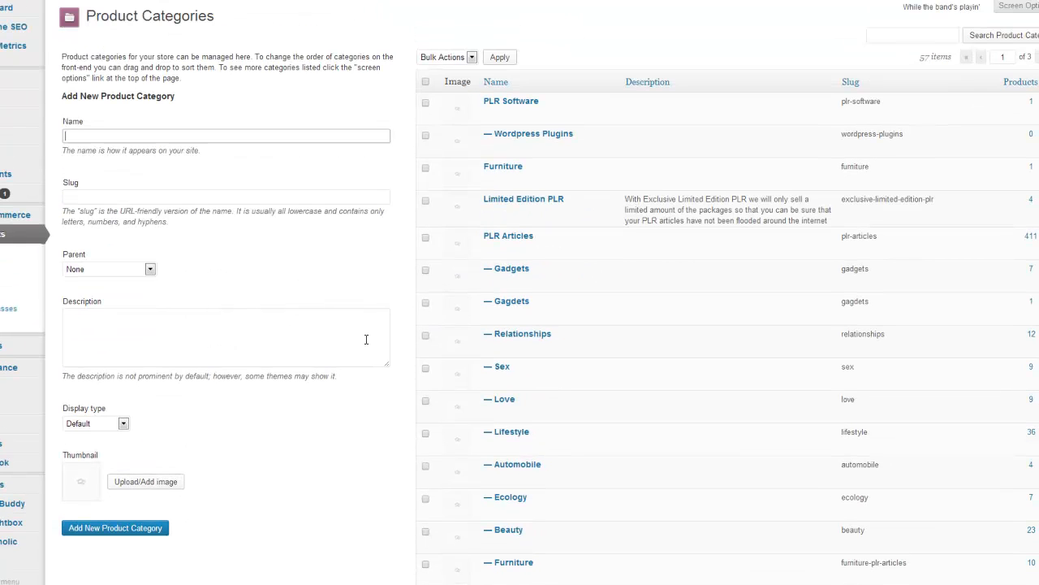
pyautogui.moveTo(410, 307)
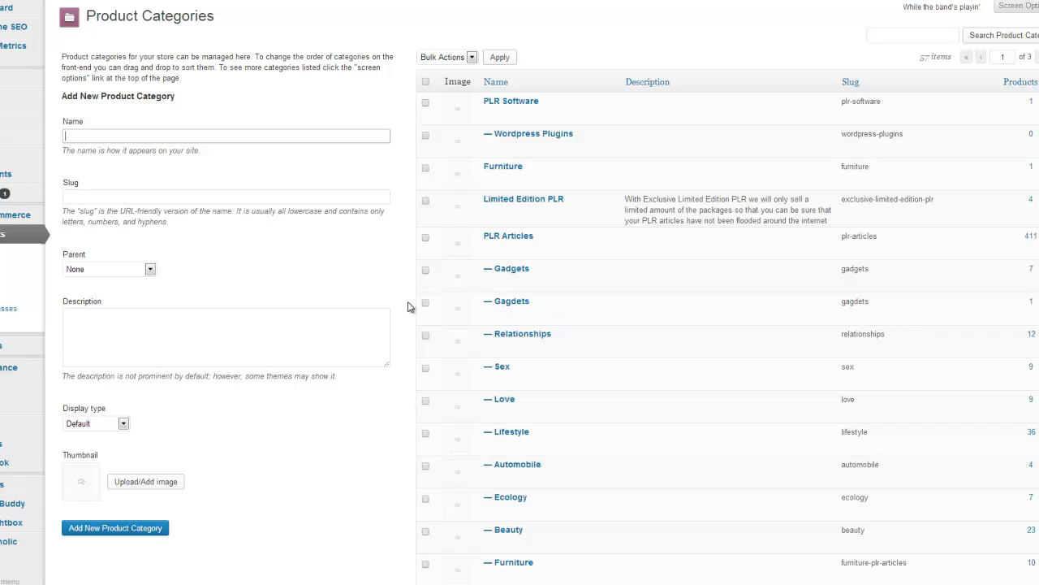